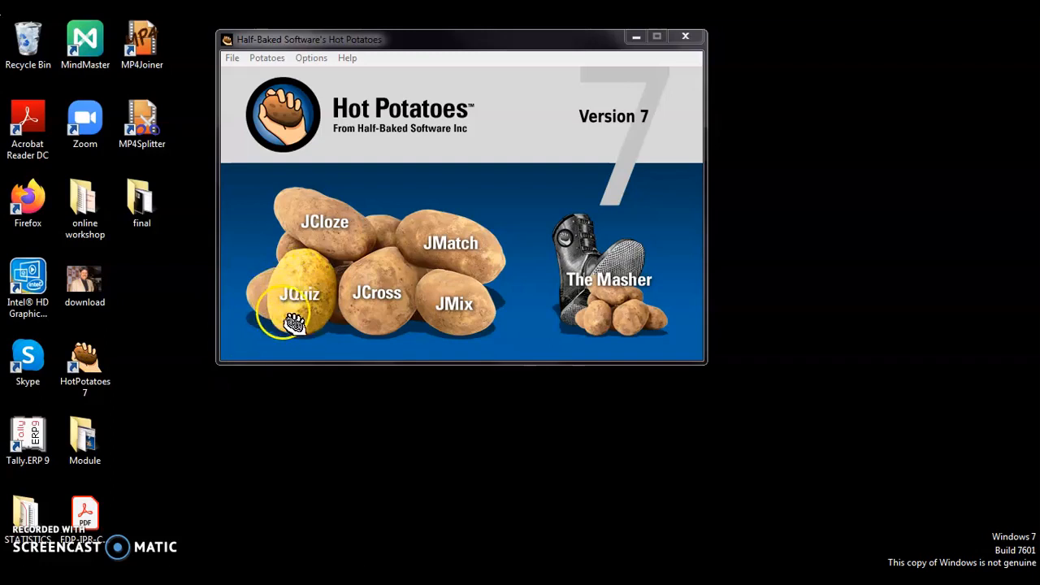
mouse_move(324, 223)
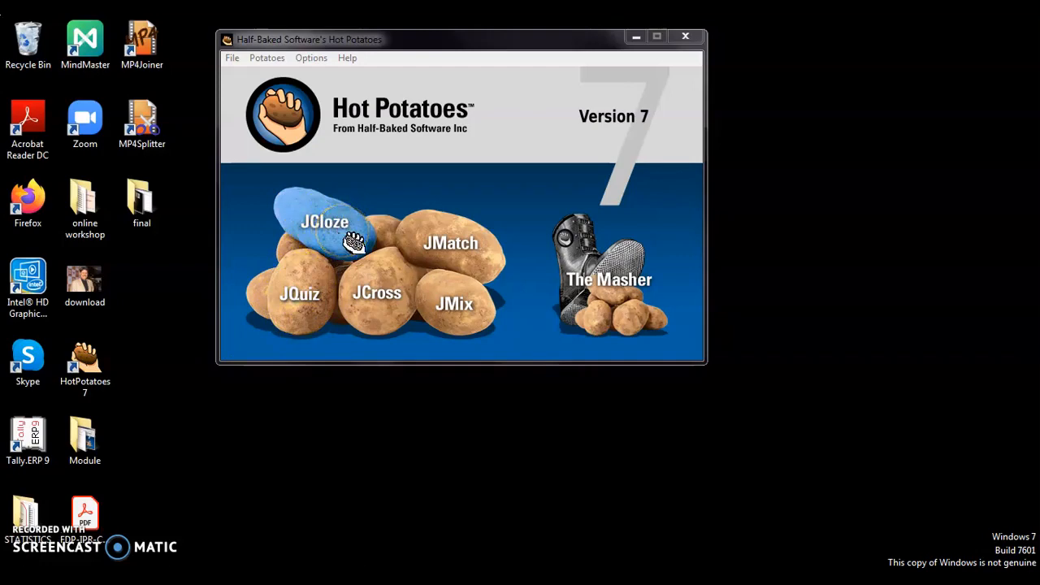
mouse_move(451, 242)
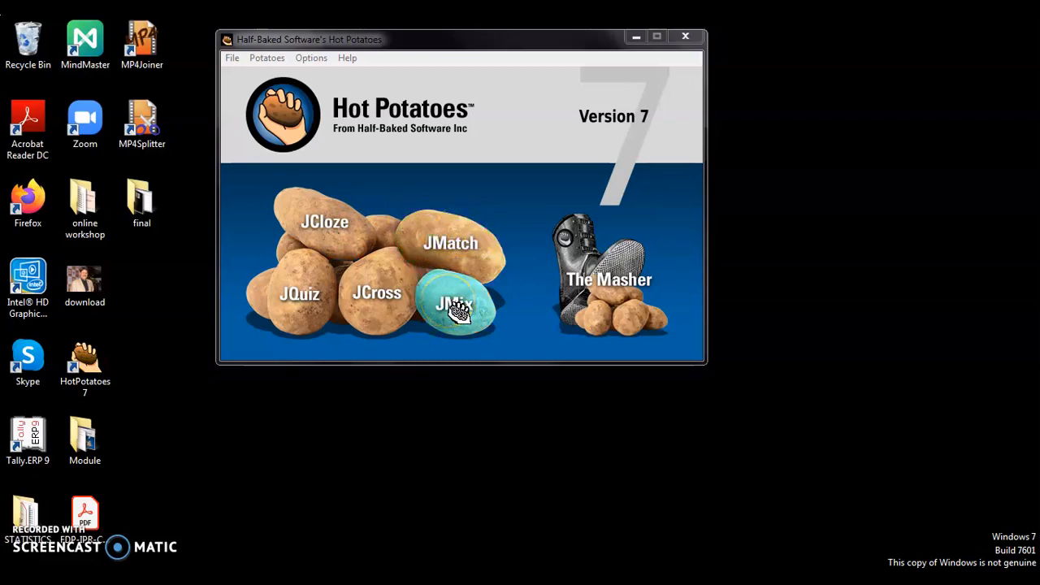
Launch the JMix jumbled-sentence editor from the Hot Potatoes suite.
left_click(456, 304)
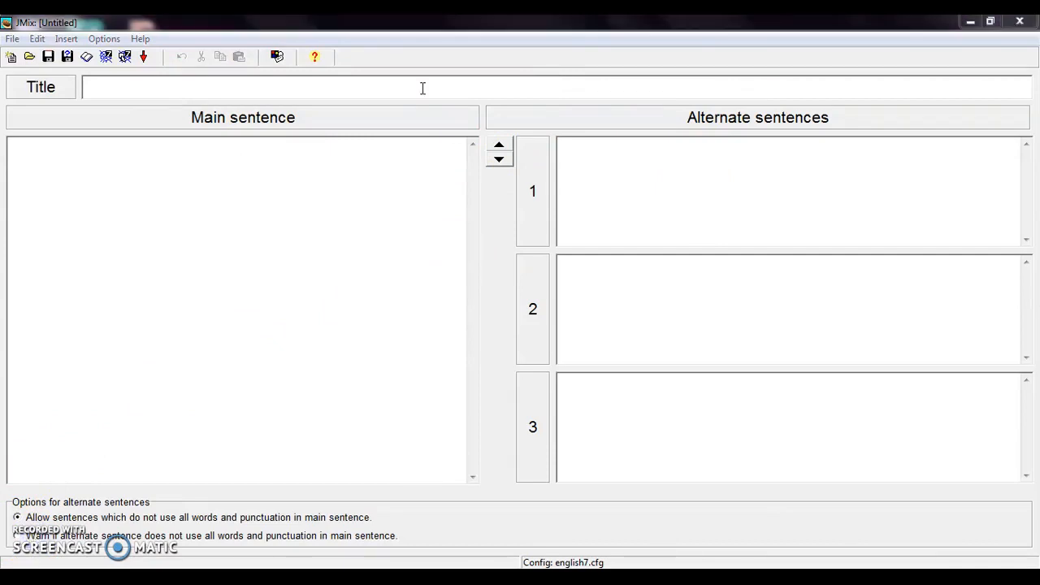
mouse_move(422, 87)
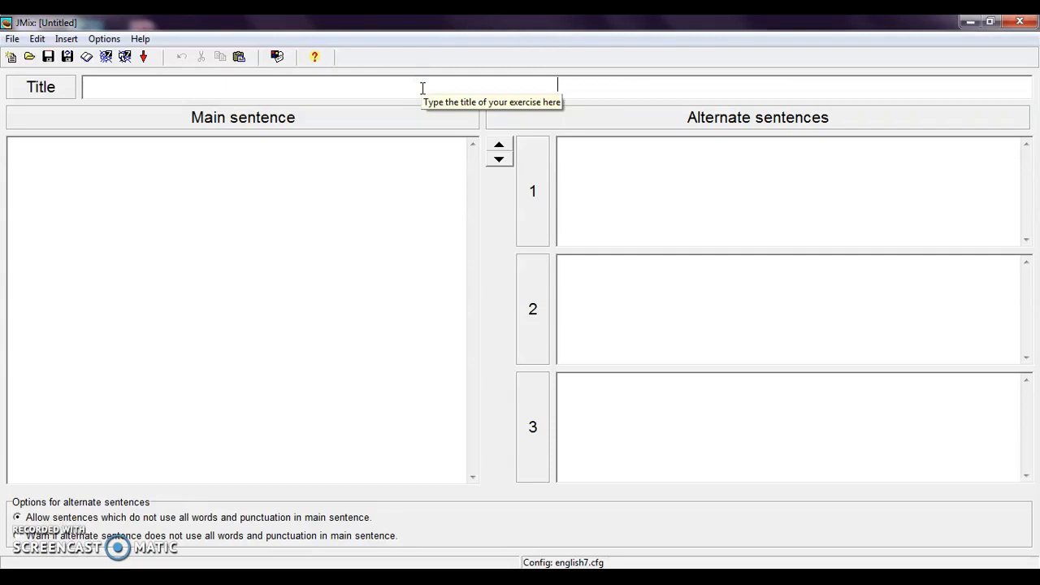
Enter the exercise title "A Jumbled- Sentence Exercise".
type("A")
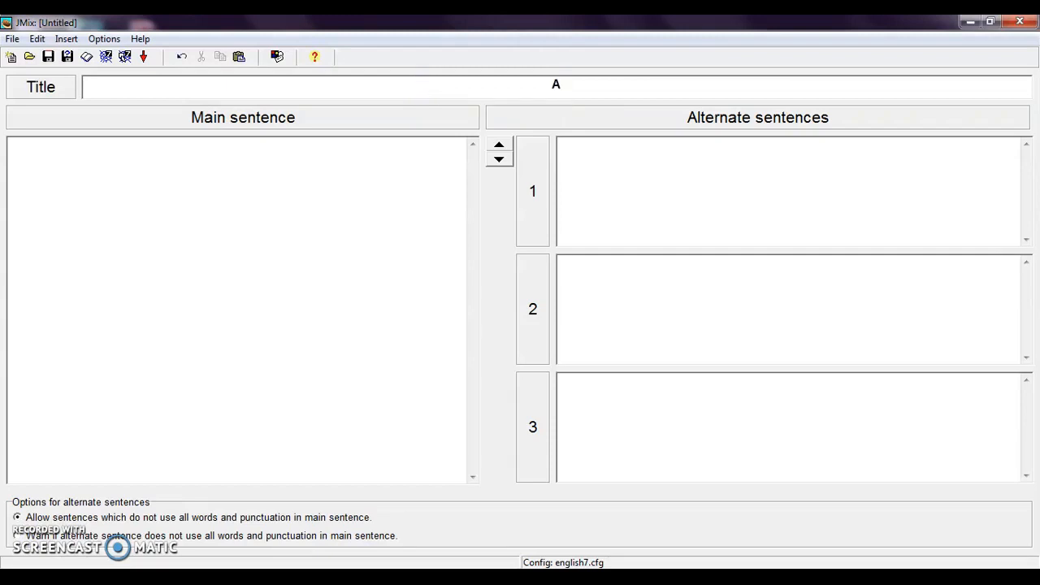
type("Jumbled")
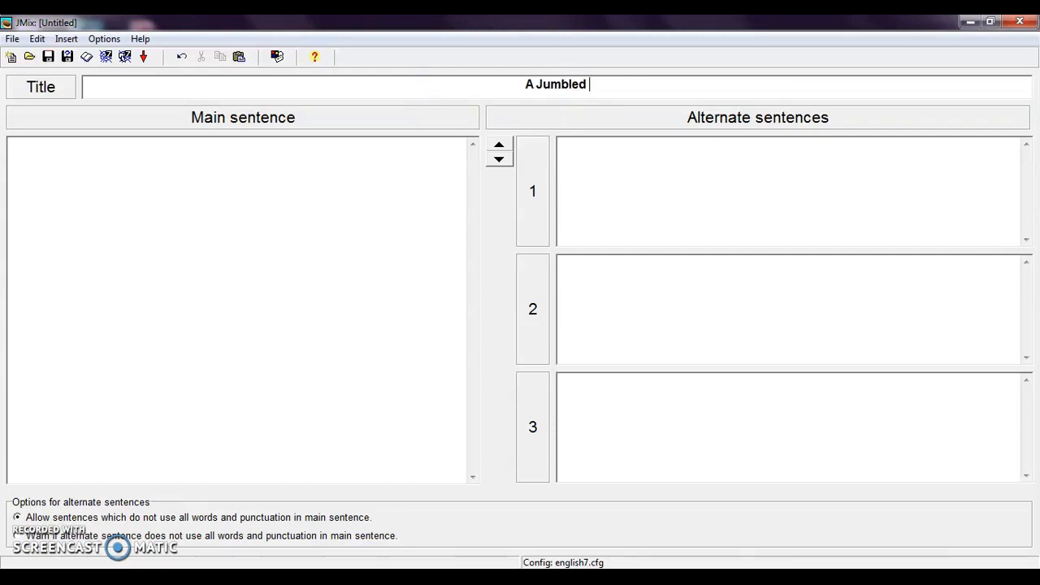
type("Fi")
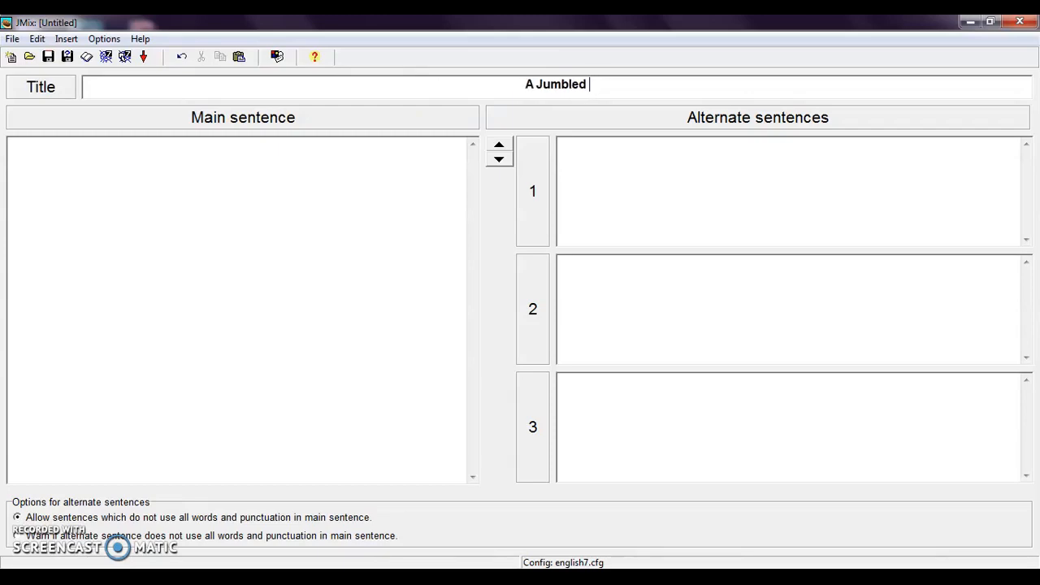
type("- Se")
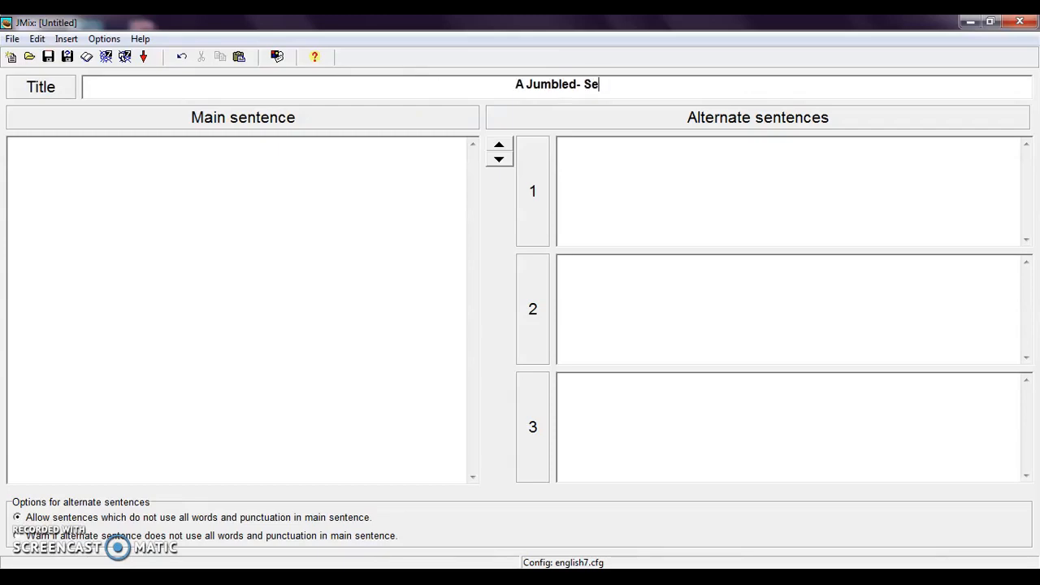
type("ntence")
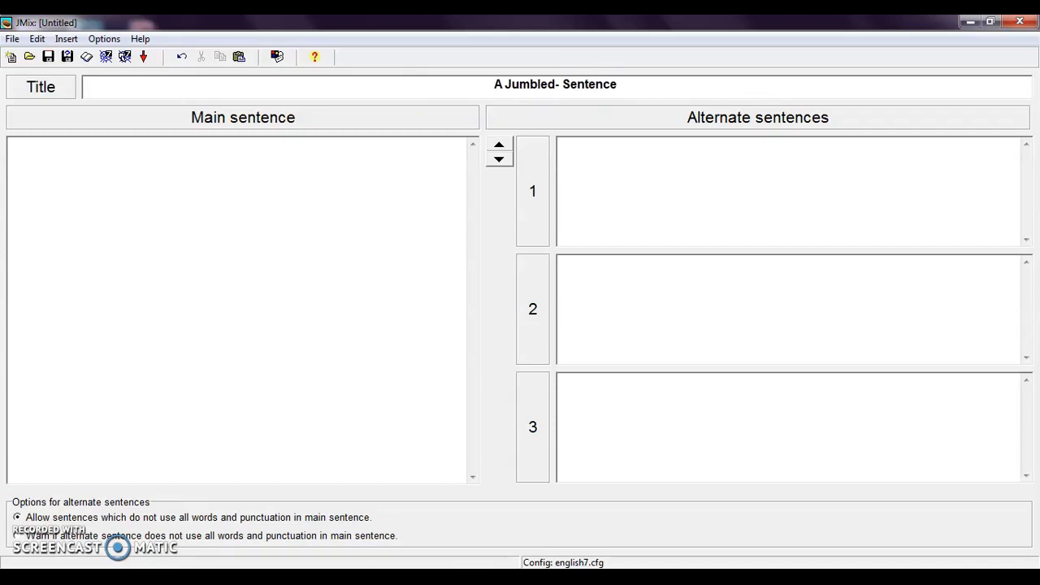
type("Ex")
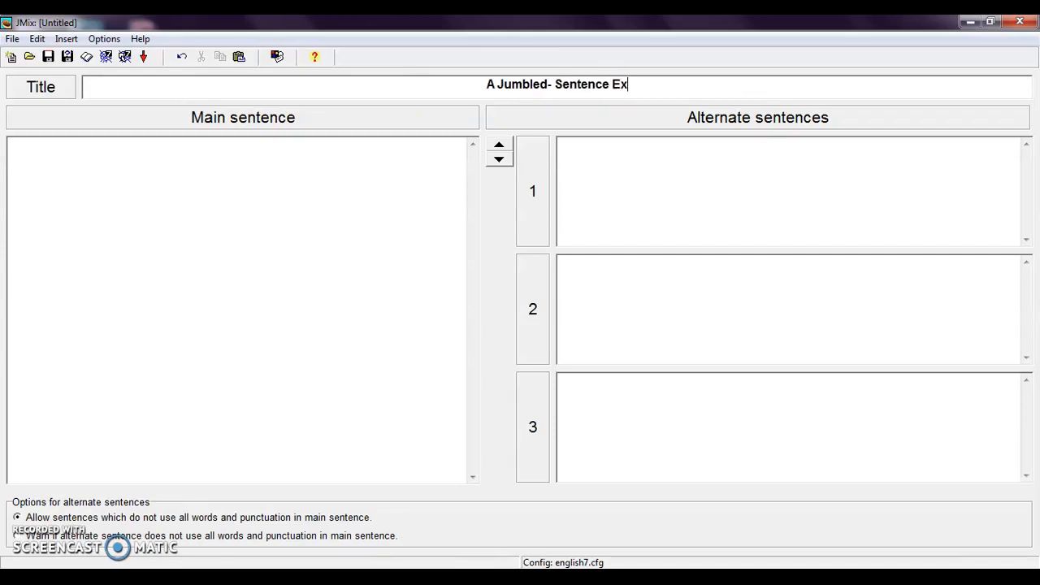
type("ercise")
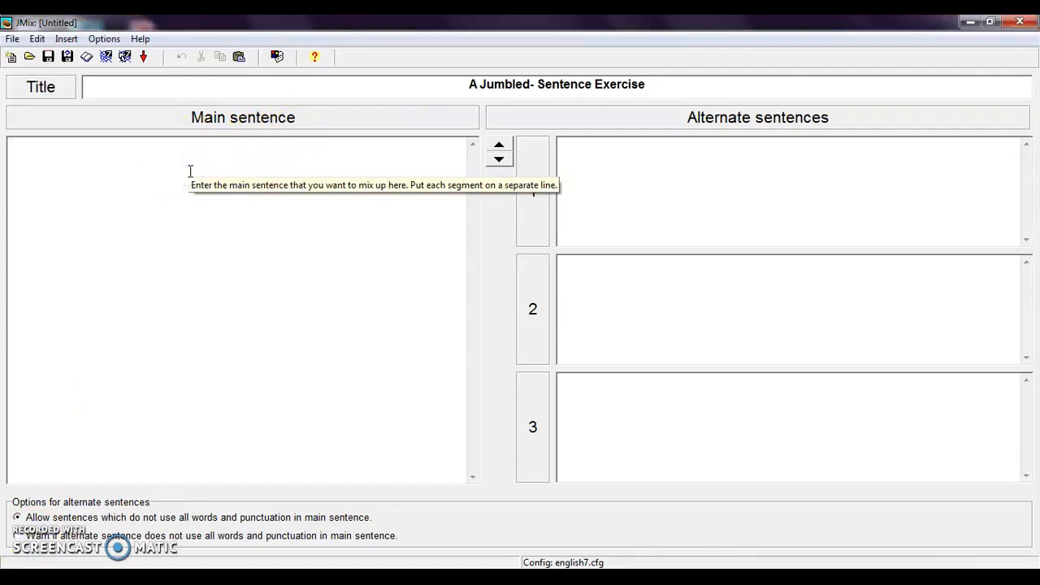
Fill the main sentence with safe, or, sneezing, a, coughing, maintain, distance, from, who, is, everyone, one word per line.
type("safe")
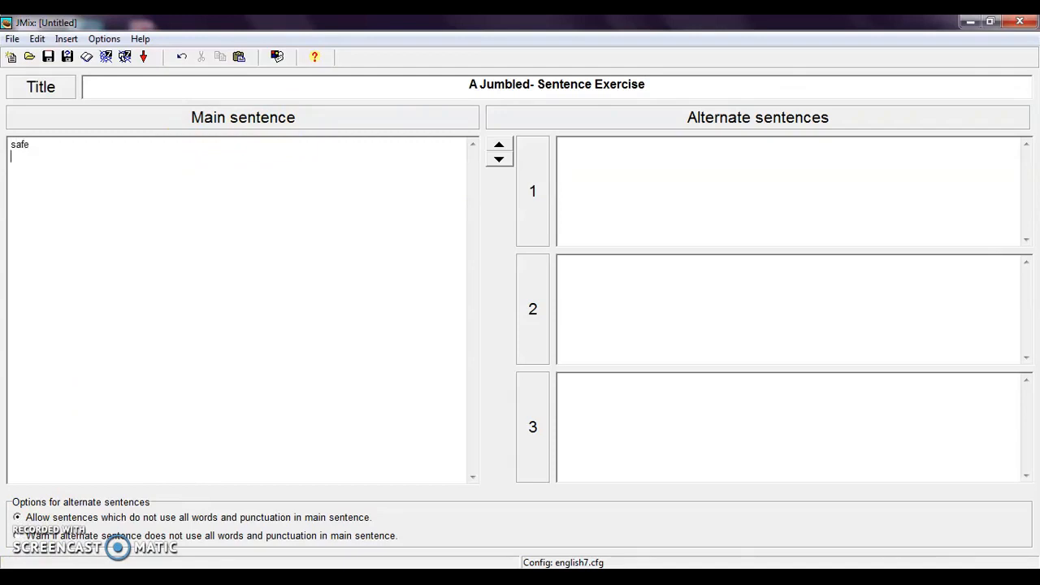
type("or")
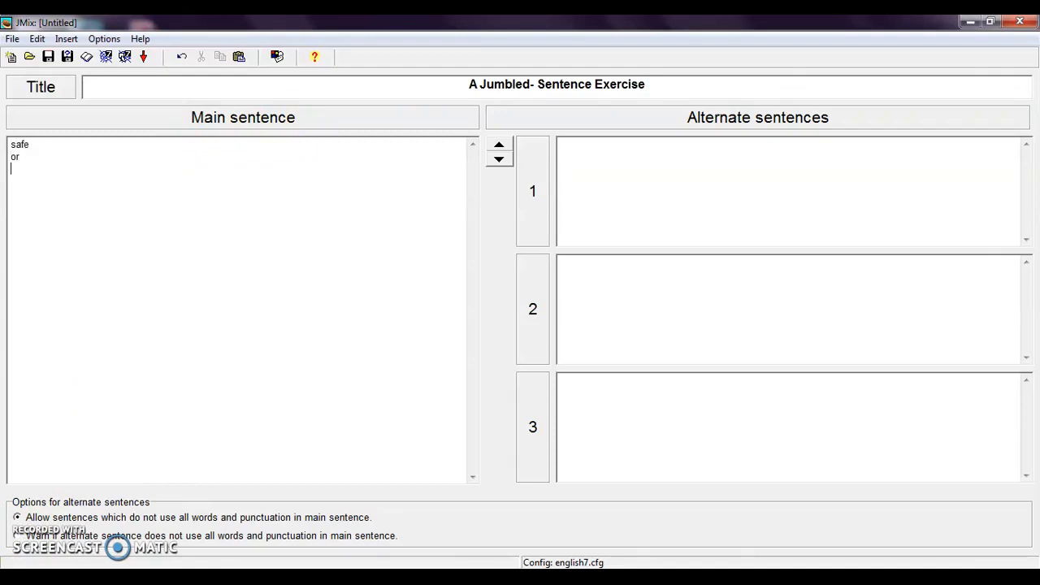
type("sneezing")
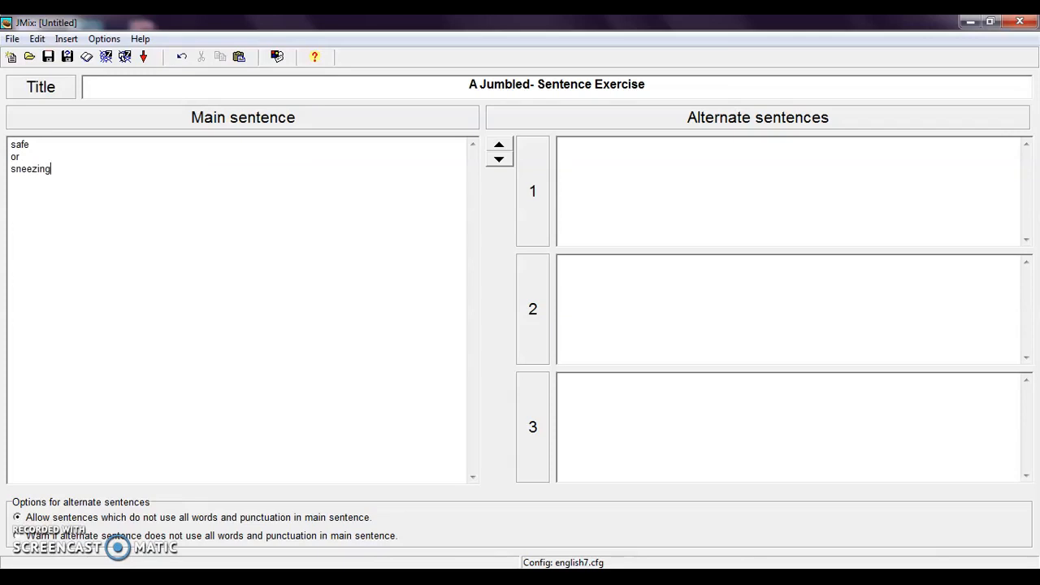
type("a")
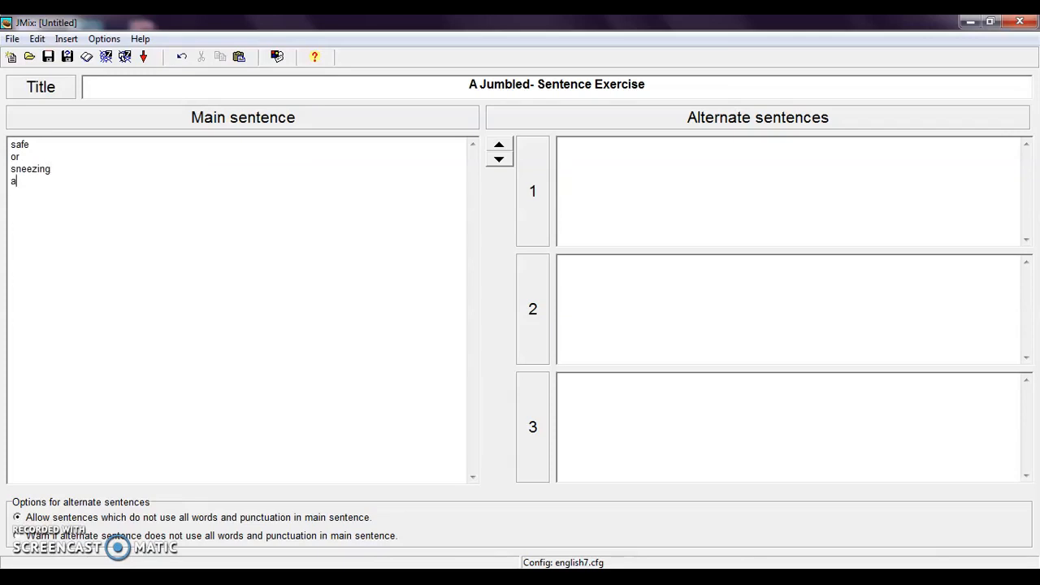
type("cou")
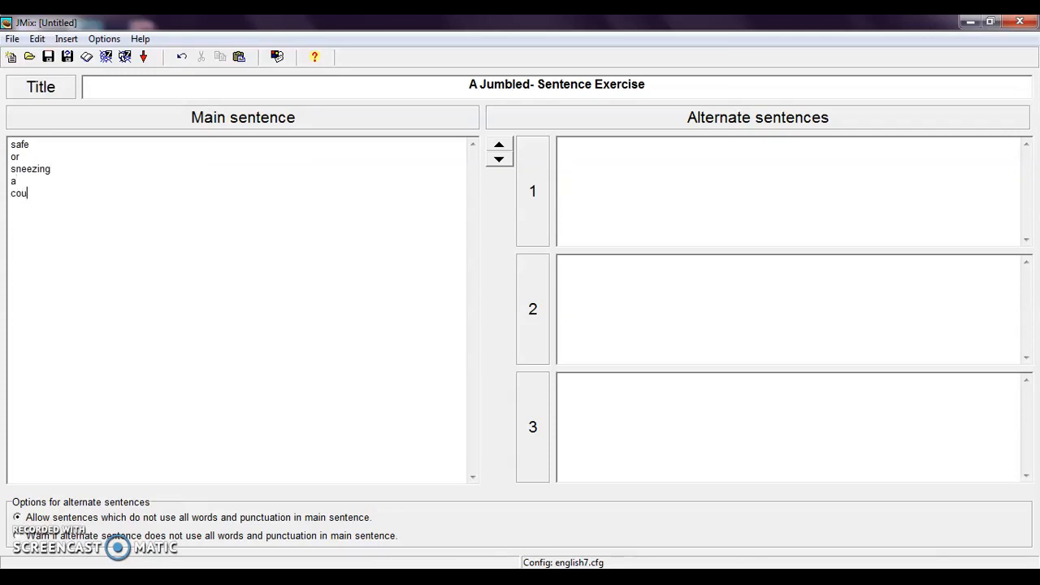
type("ghing")
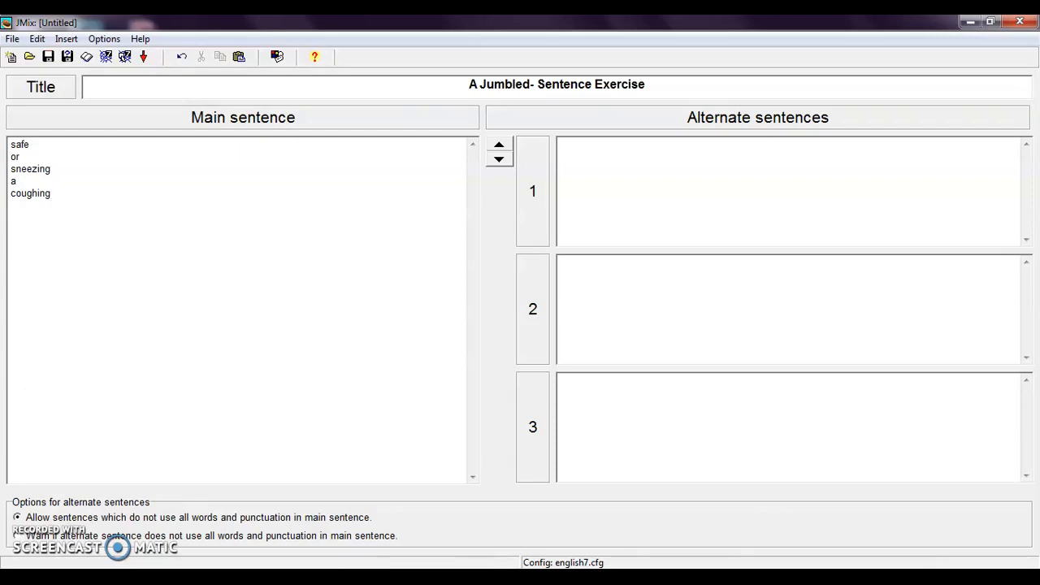
type("maintain")
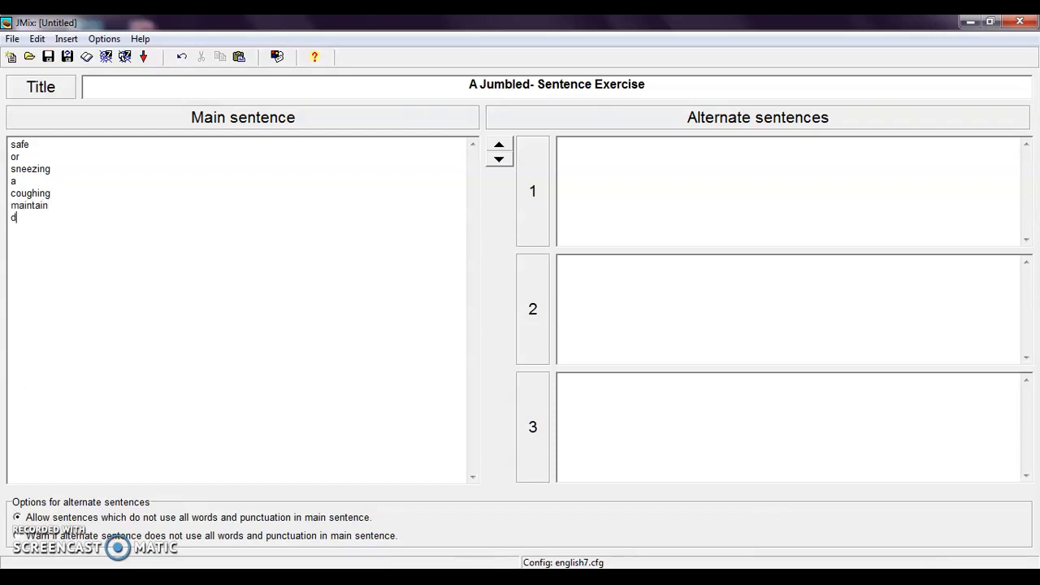
type("istance")
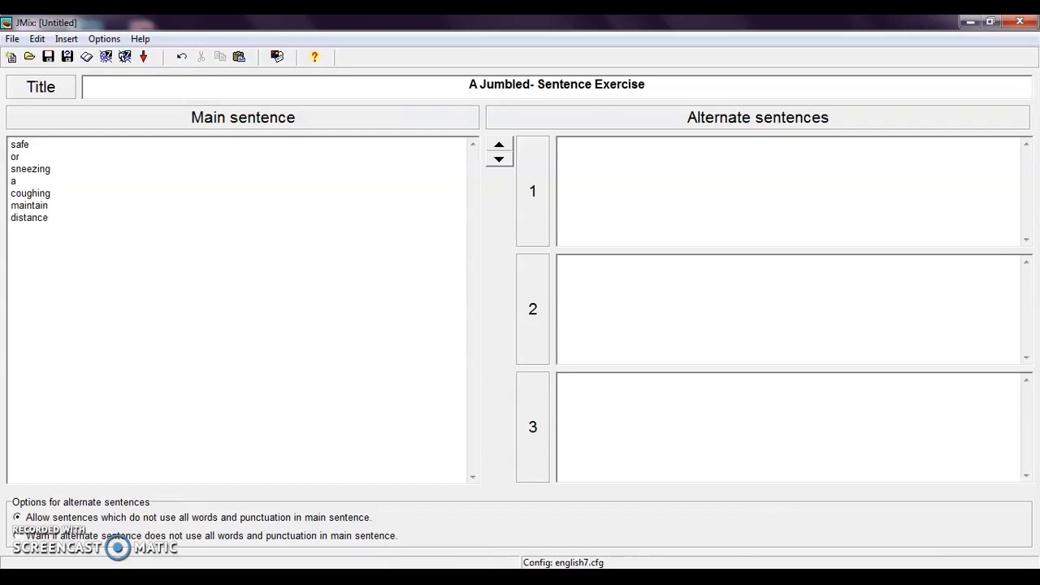
type("from")
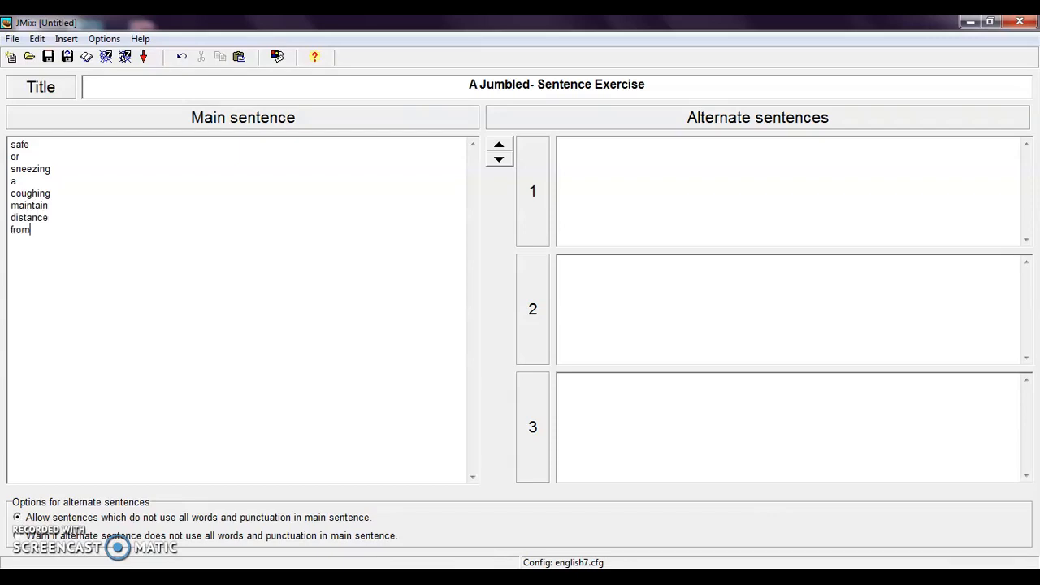
type("who")
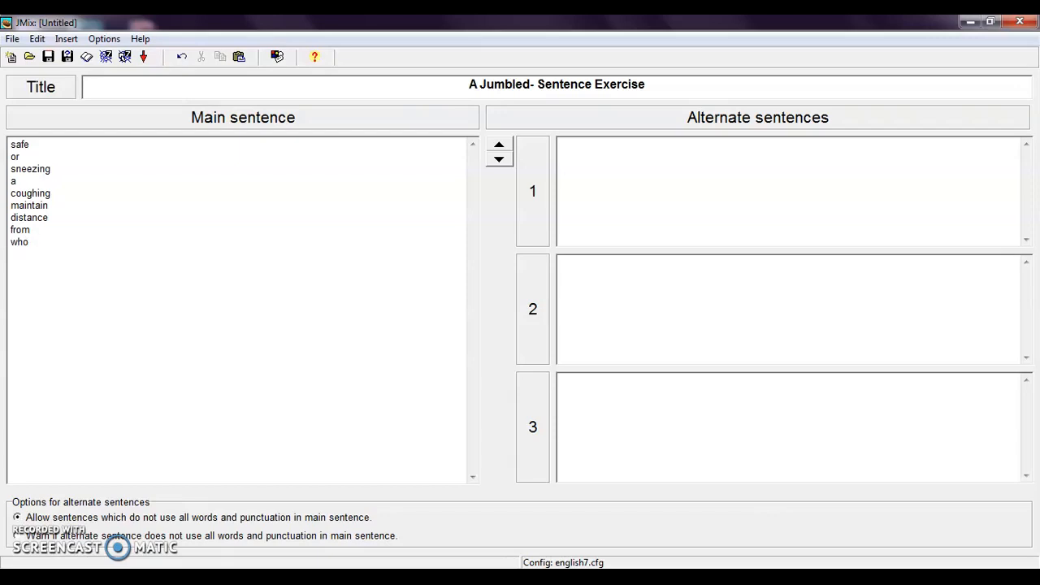
type("is")
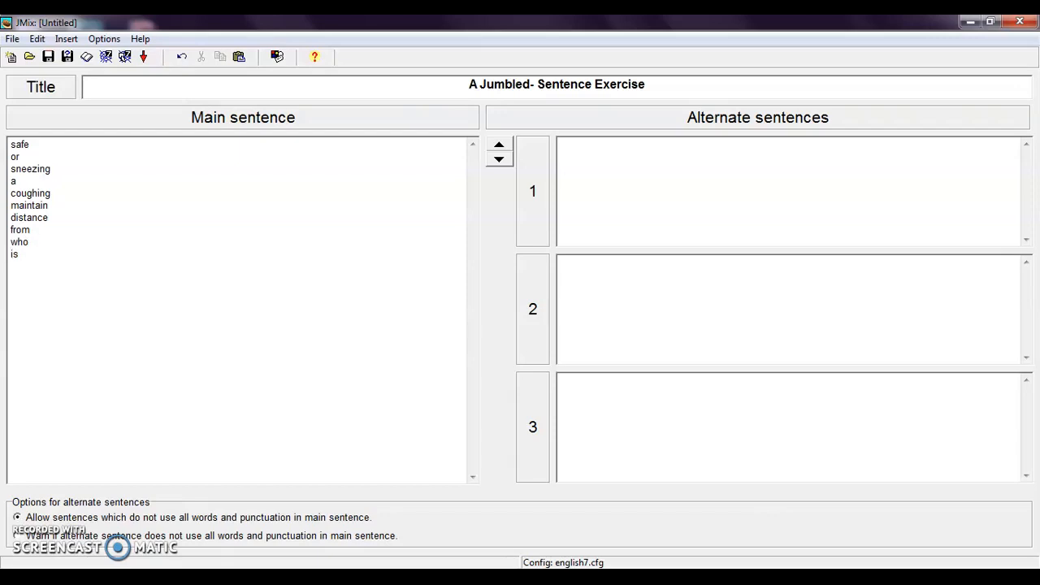
type("every")
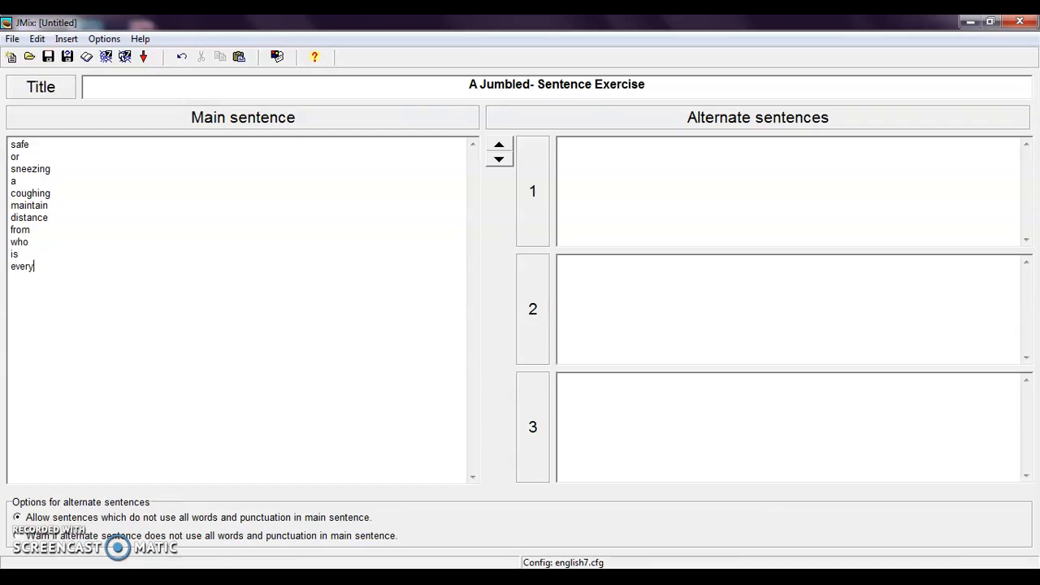
type("one")
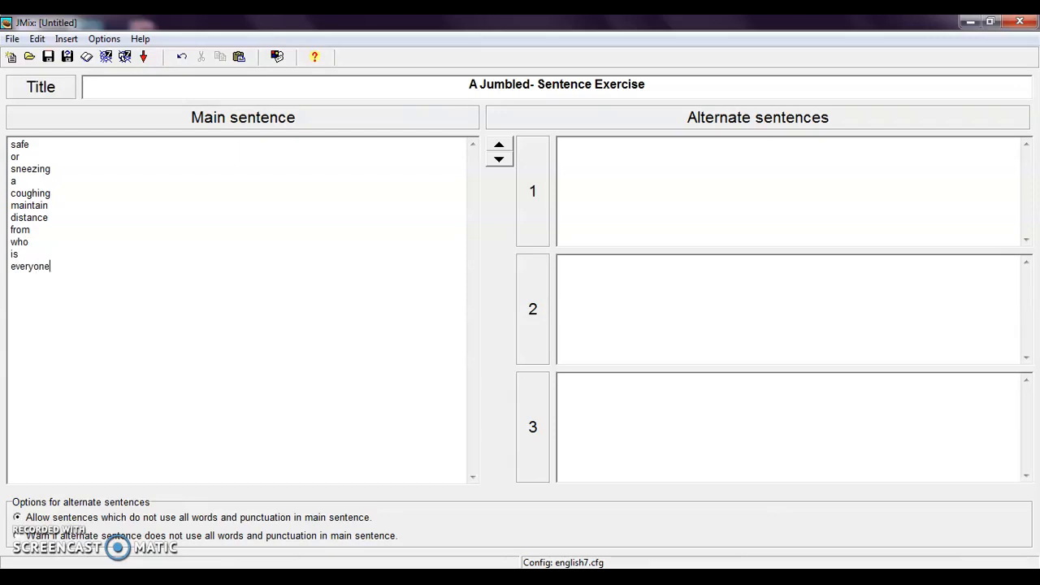
mouse_move(715, 174)
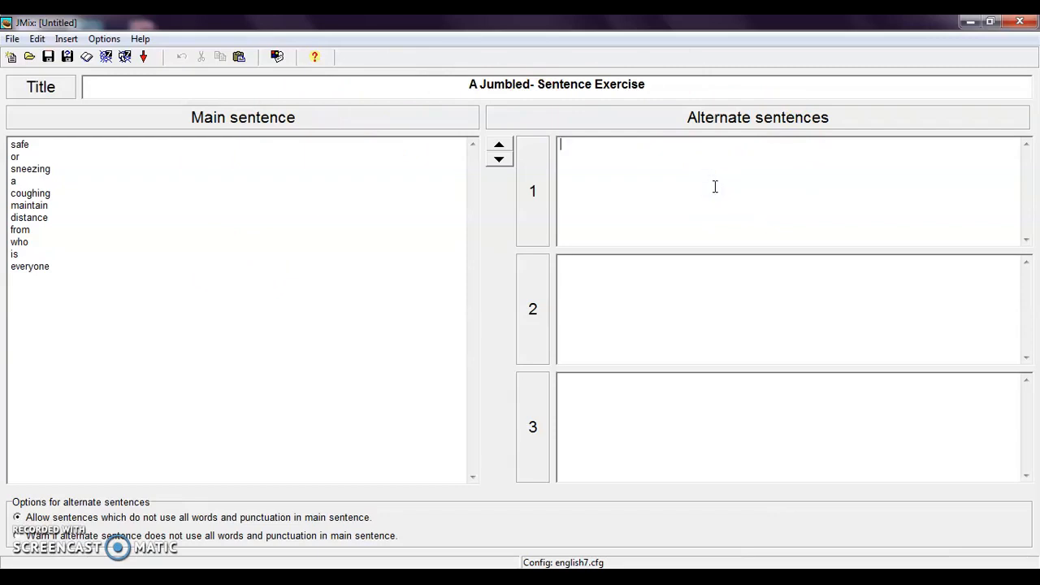
Enter alternate sentence 1: "Maintain a safe distance from everyone who is coughing or sneezing".
type("Maintain a")
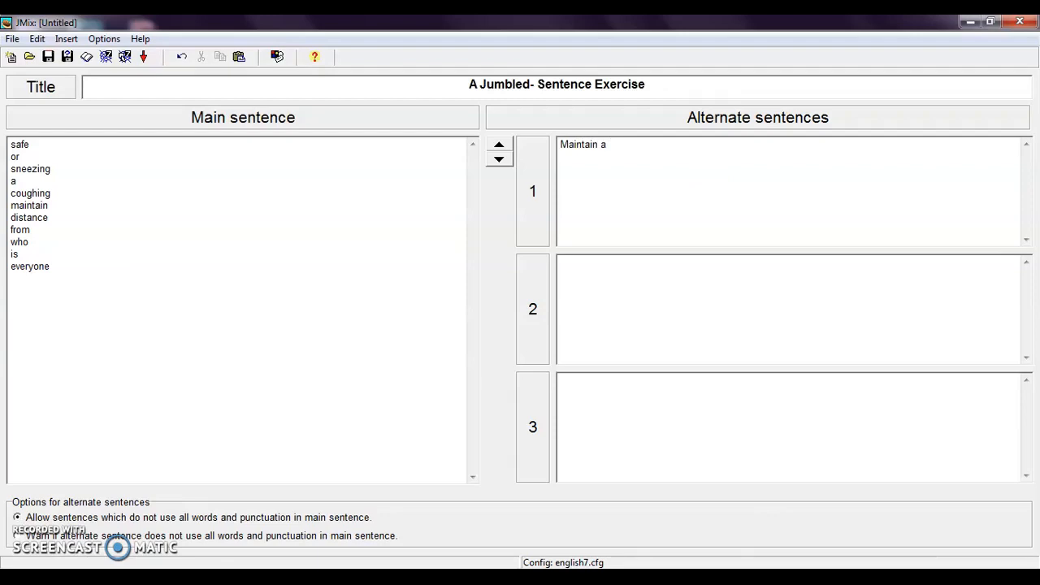
type("safe")
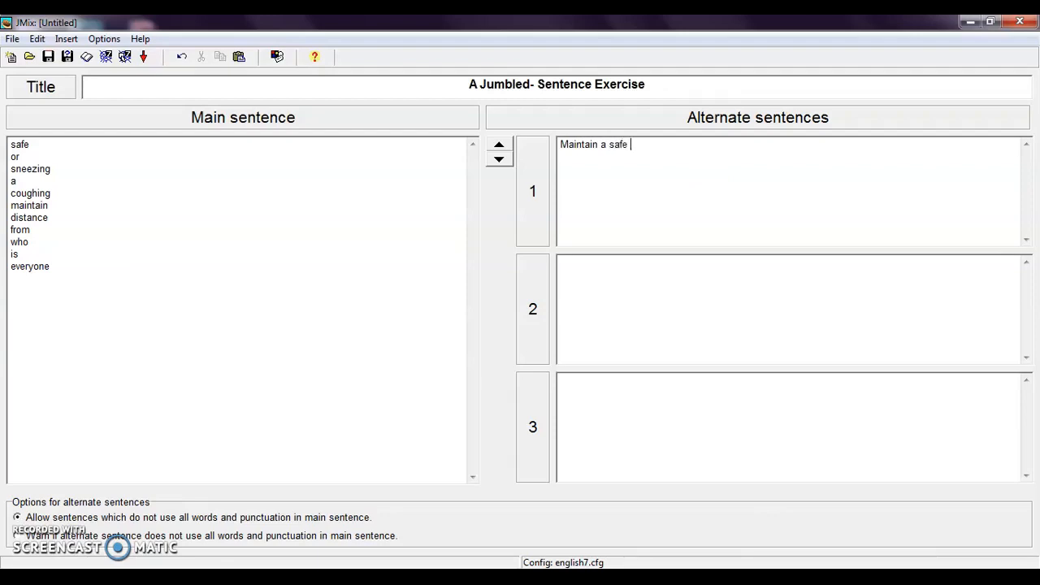
type("d")
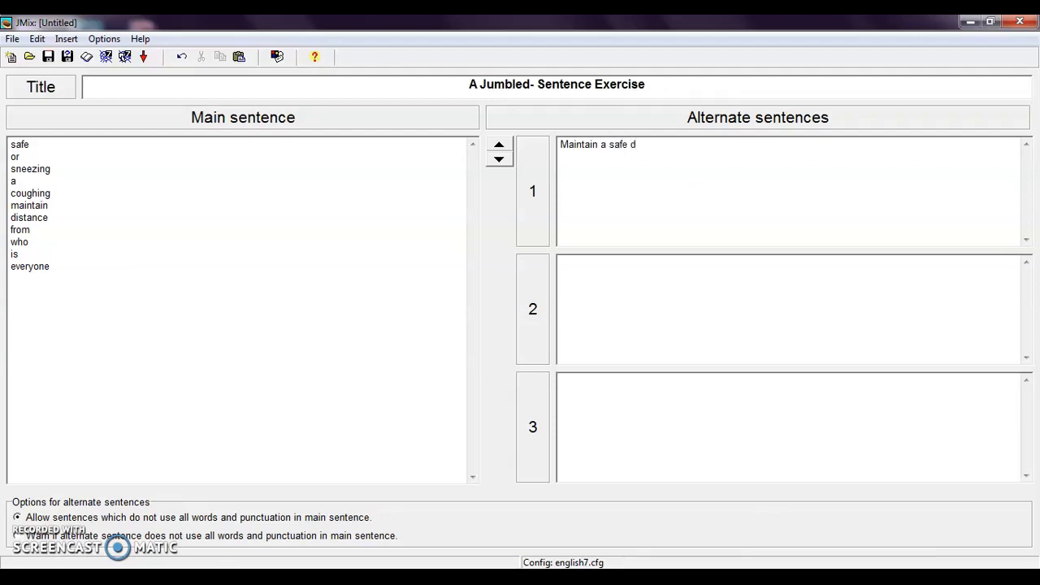
type("istance")
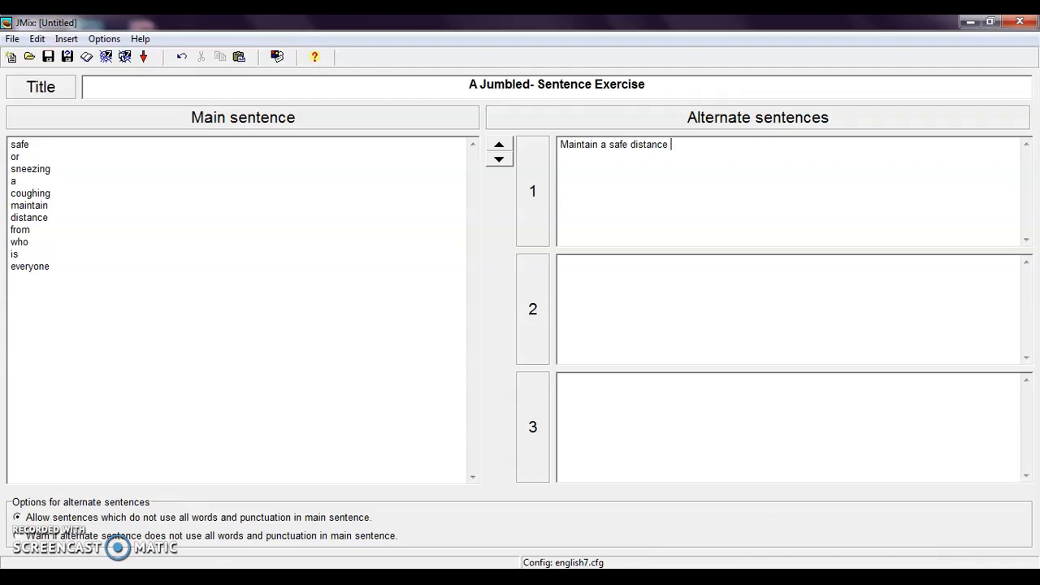
type("from e")
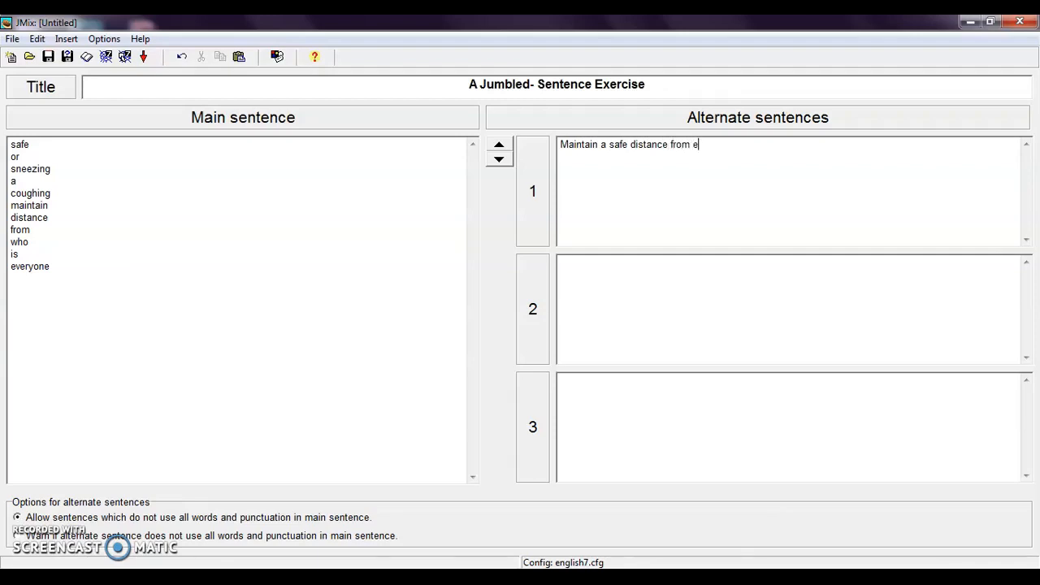
type("veryone")
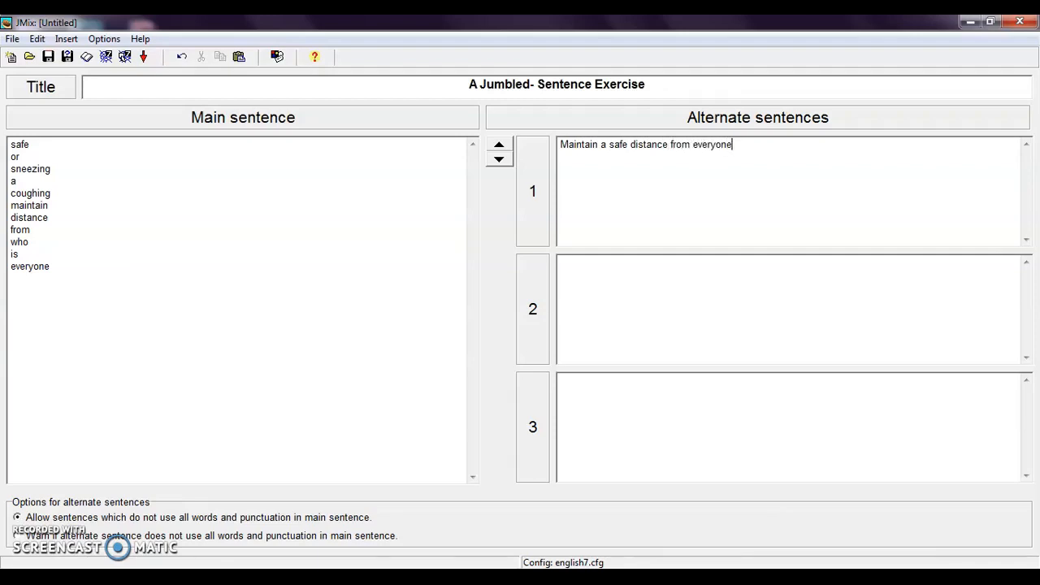
type("wh")
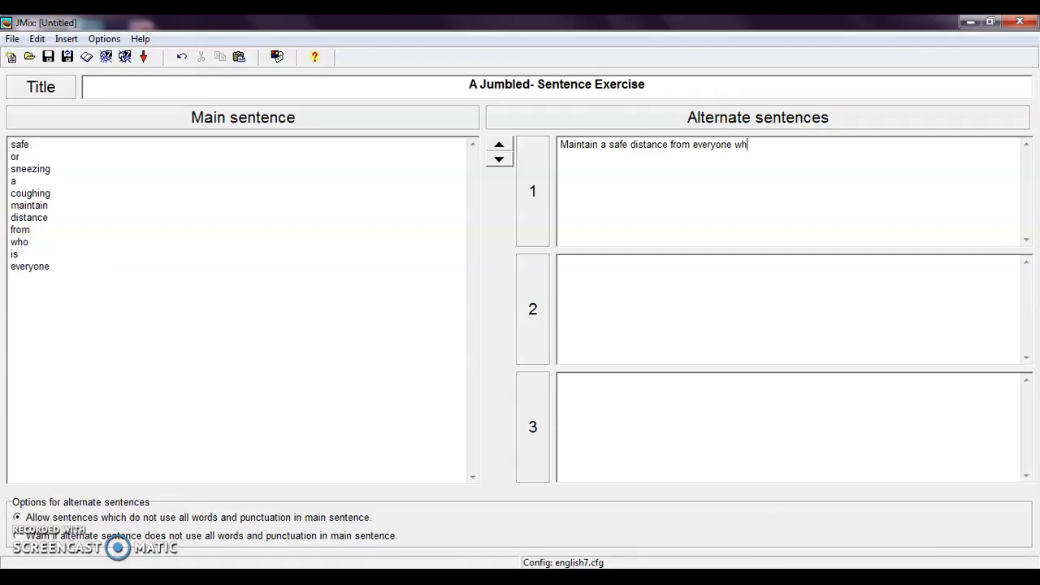
type("o is coughing or")
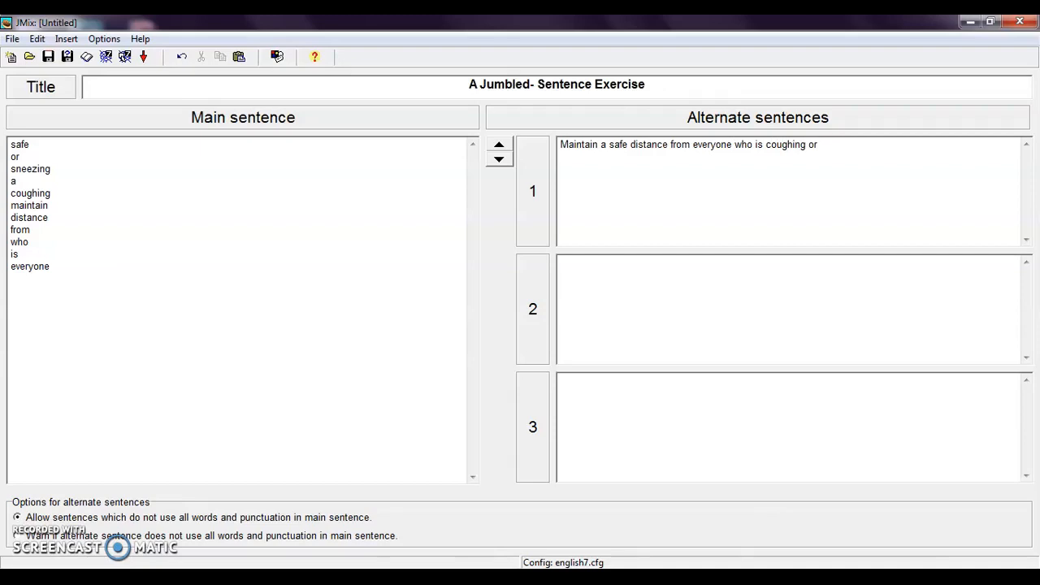
type("sneezin")
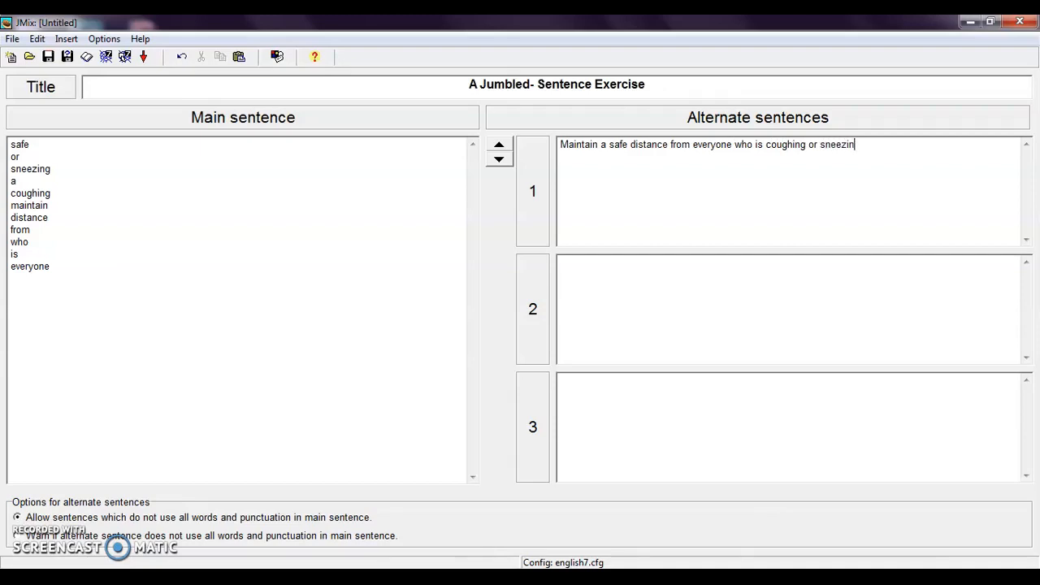
type("g")
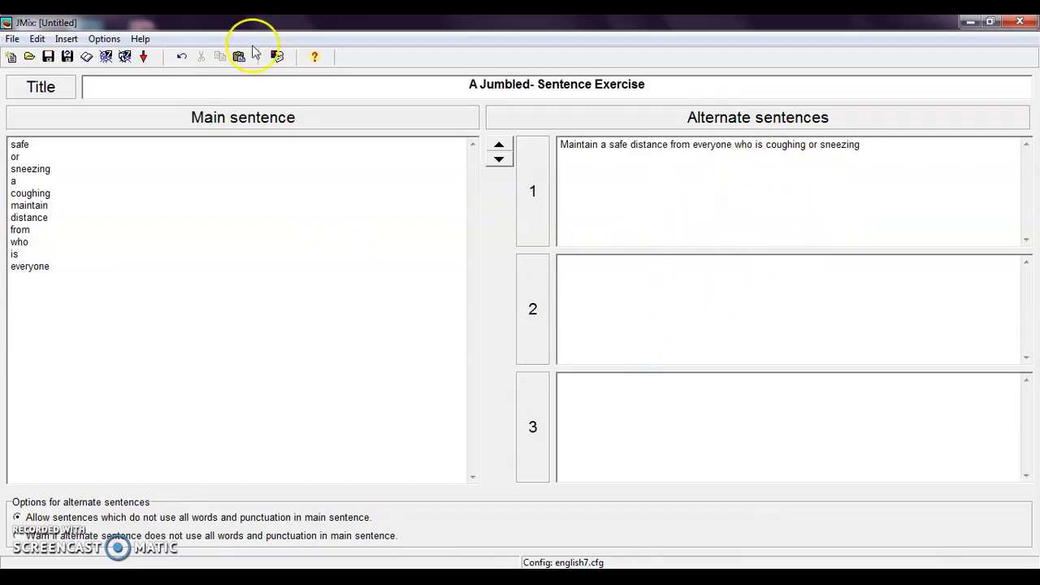
Save the exercise to the Desktop as "Jumbled exercise.jmx".
left_click(48, 56)
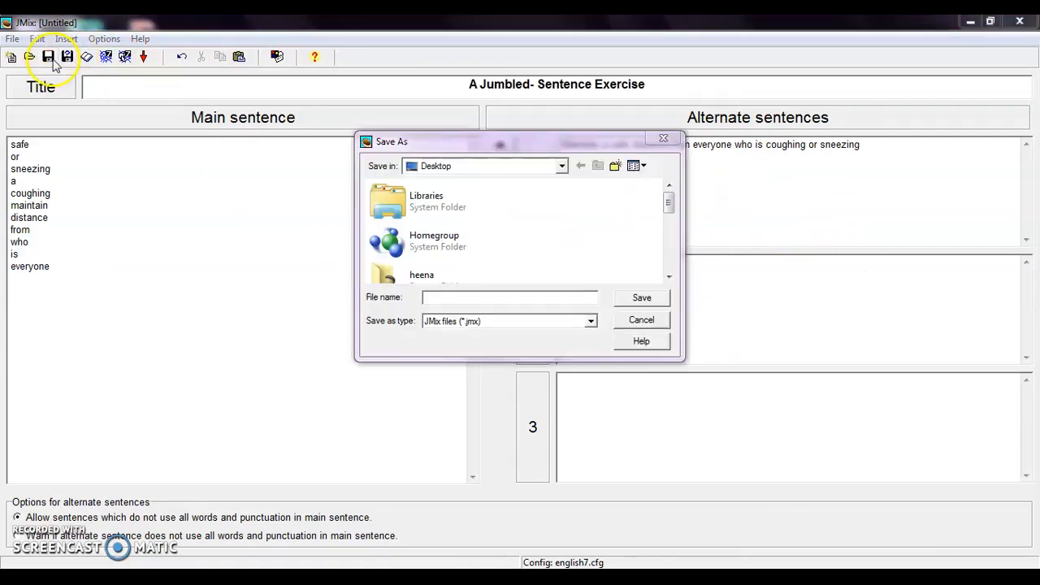
mouse_move(603, 216)
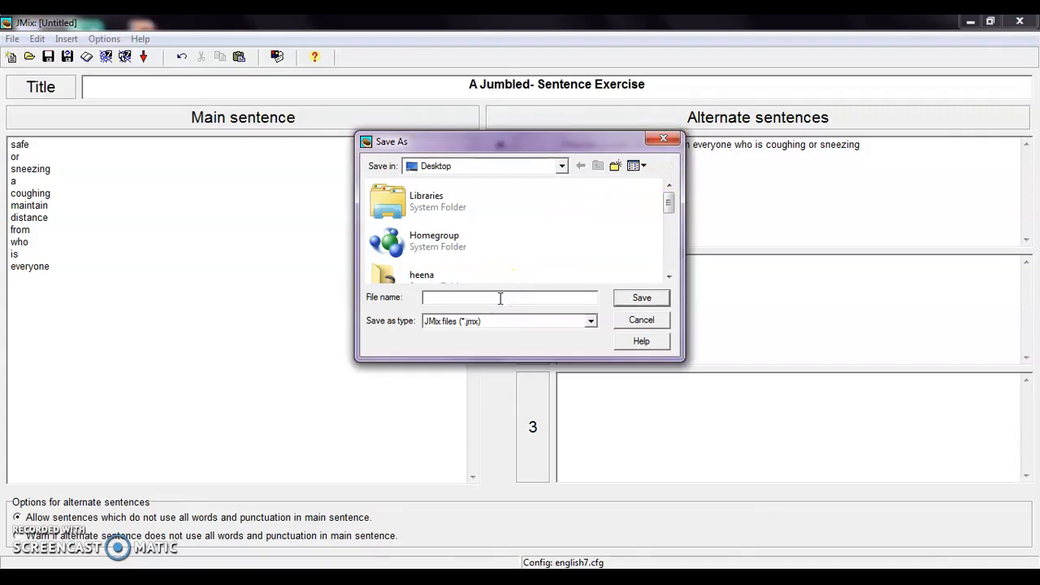
type("Jumbled exercise")
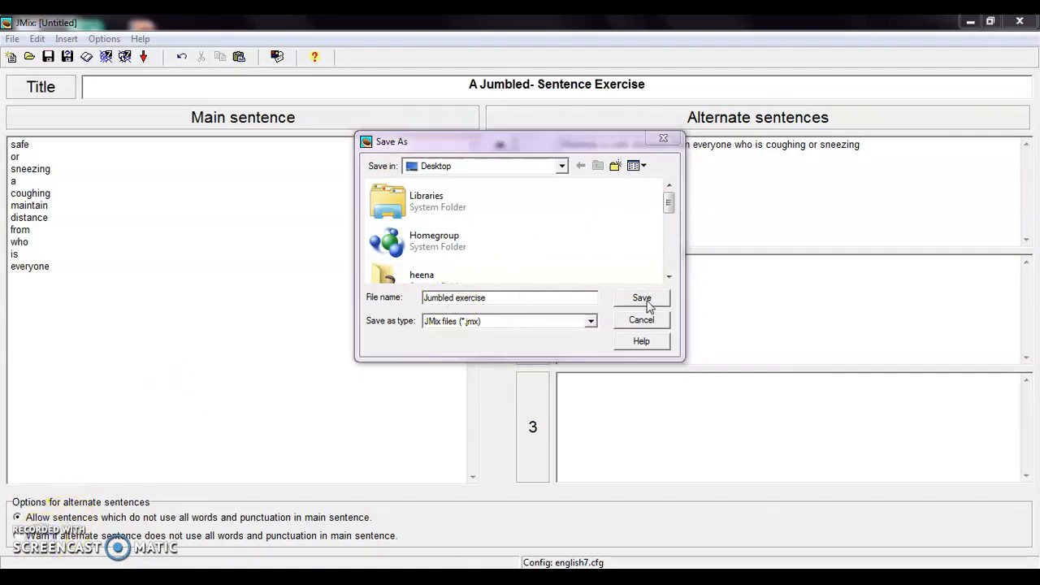
left_click(641, 298)
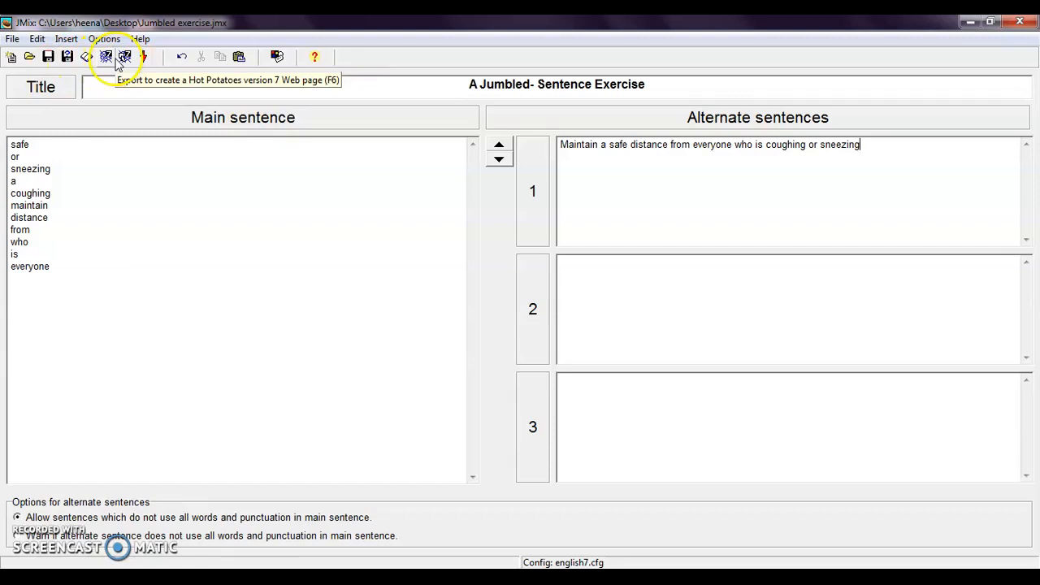
mouse_move(124, 56)
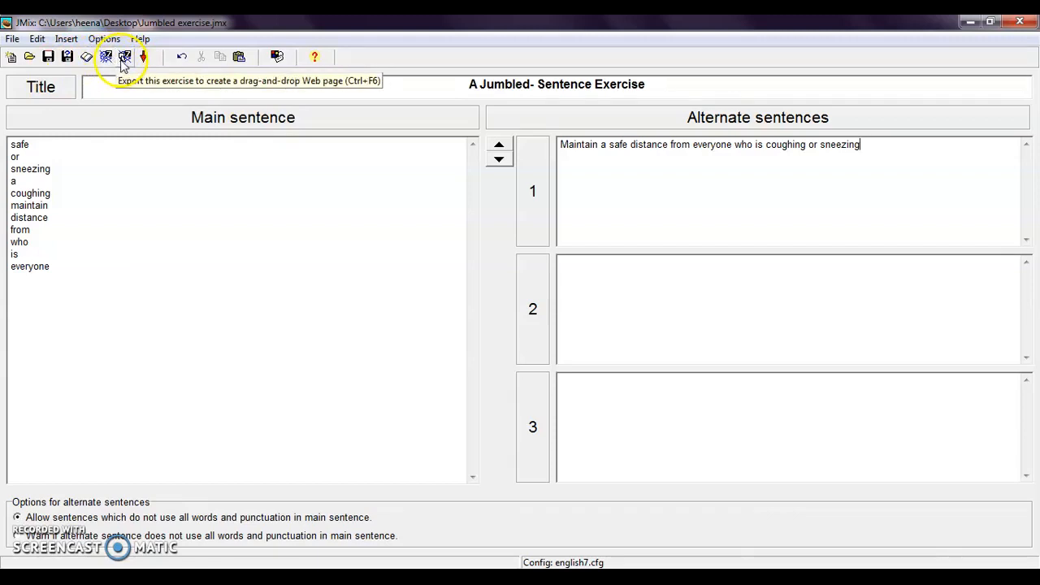
mouse_move(106, 57)
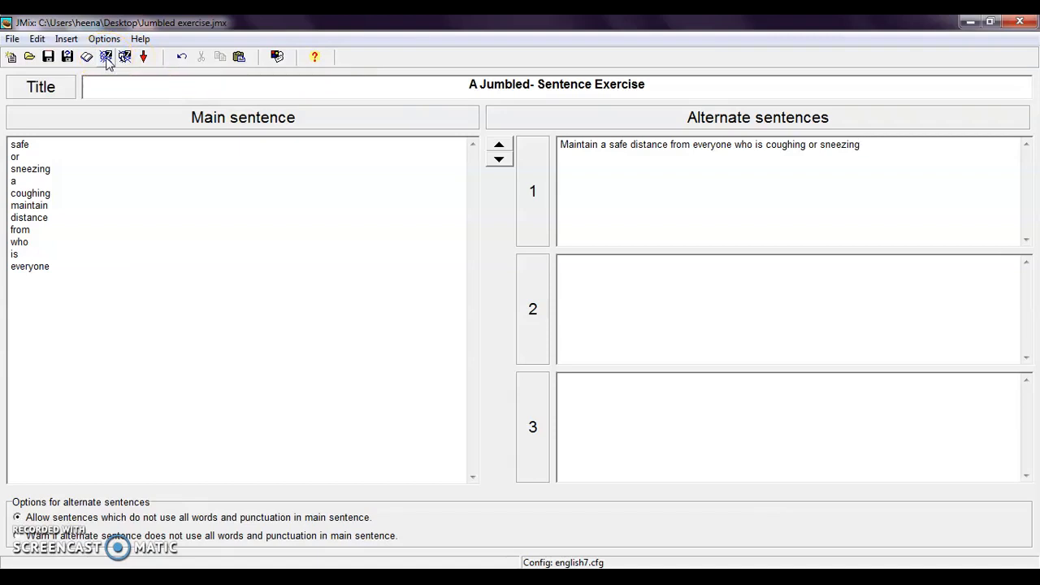
Export the web page "Jumbled exercise 1.htm" to the Desktop and view it in the browser.
left_click(106, 56)
type("Jumbled exercise 1")
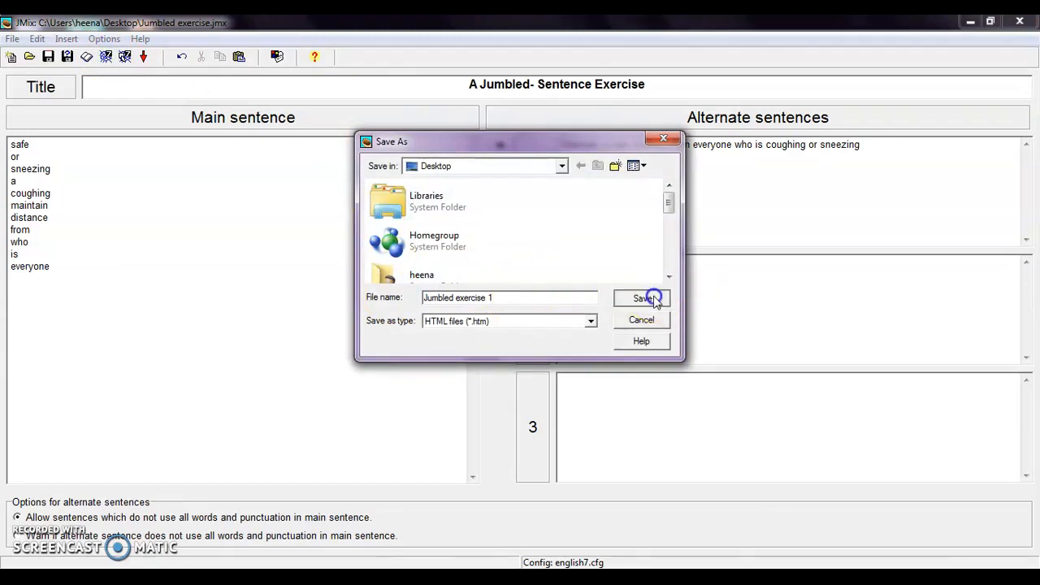
left_click(642, 297)
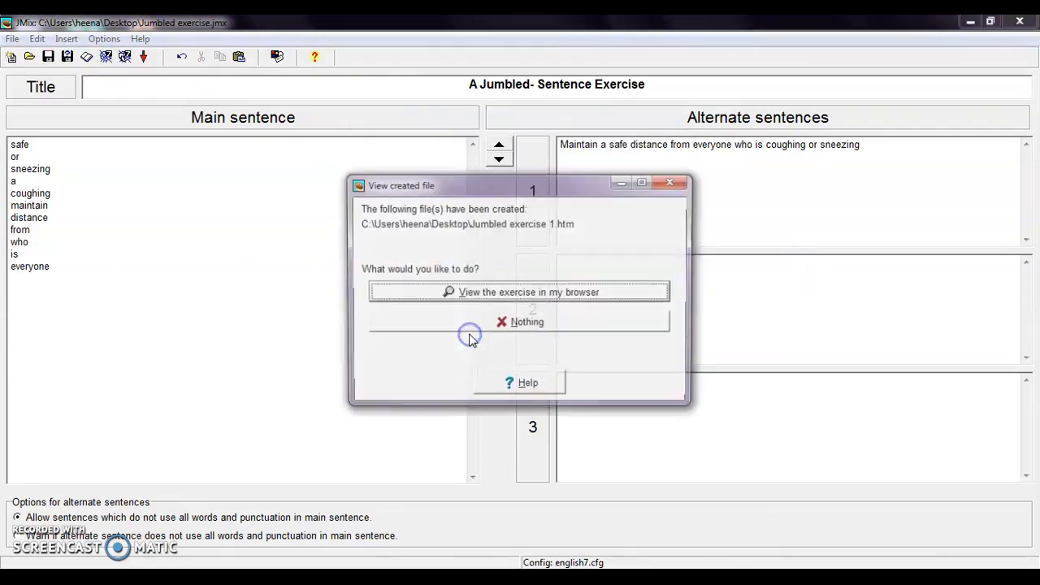
left_click(528, 291)
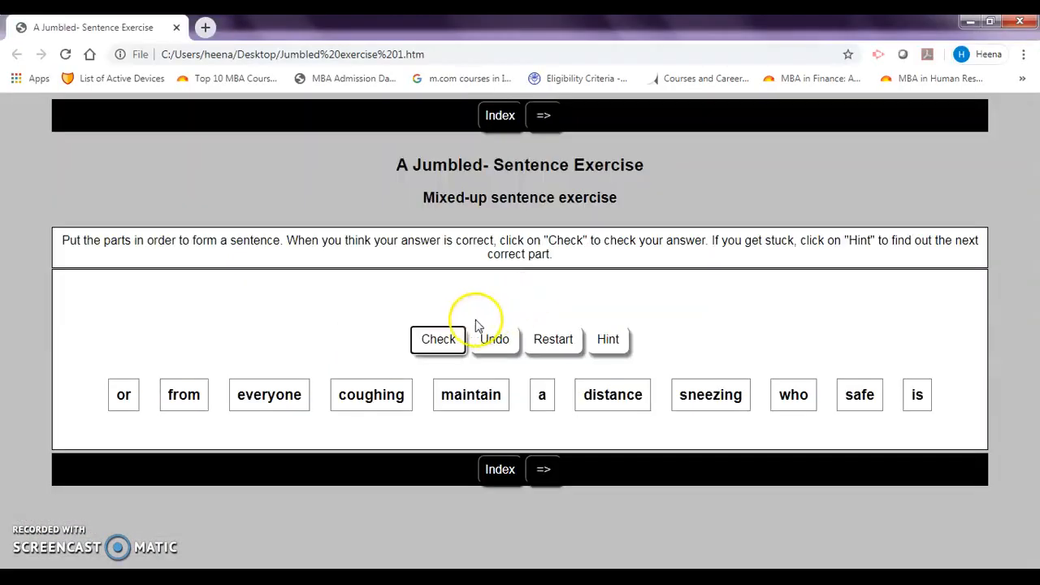
mouse_move(558, 296)
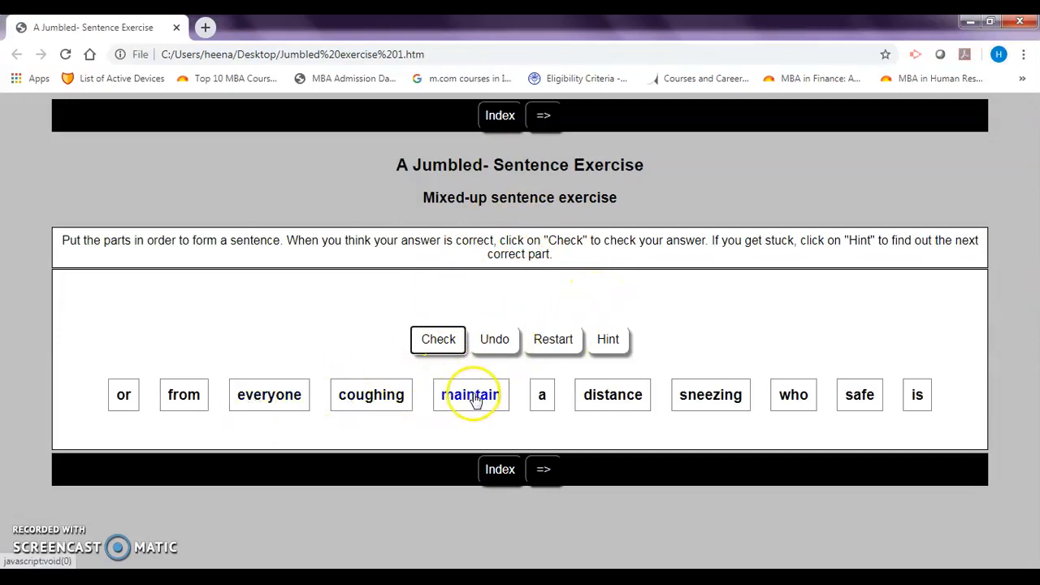
Build the answer "maintain a safe distance coughing everyone from" and check it.
left_click(471, 394)
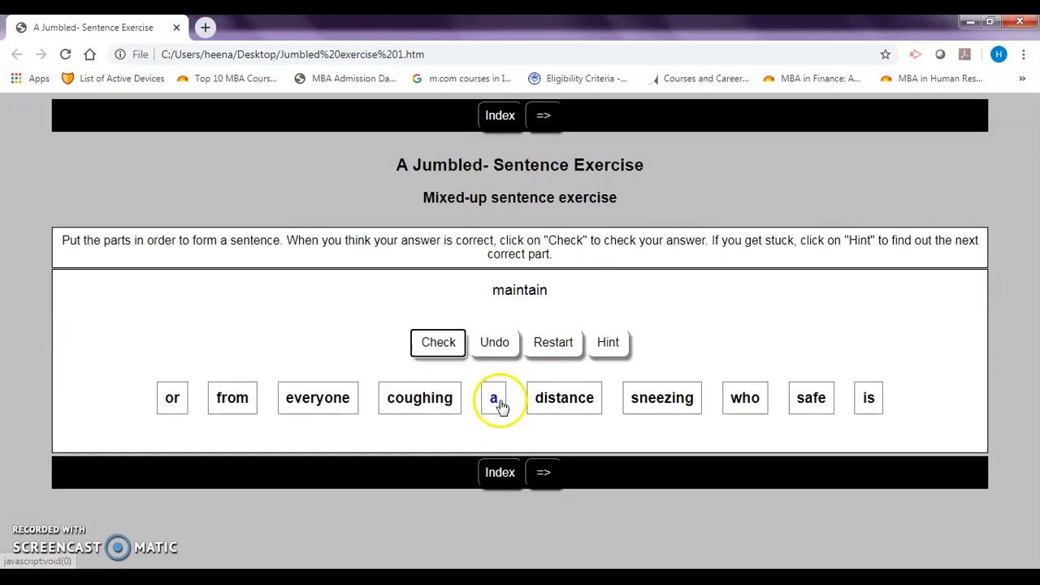
left_click(493, 397)
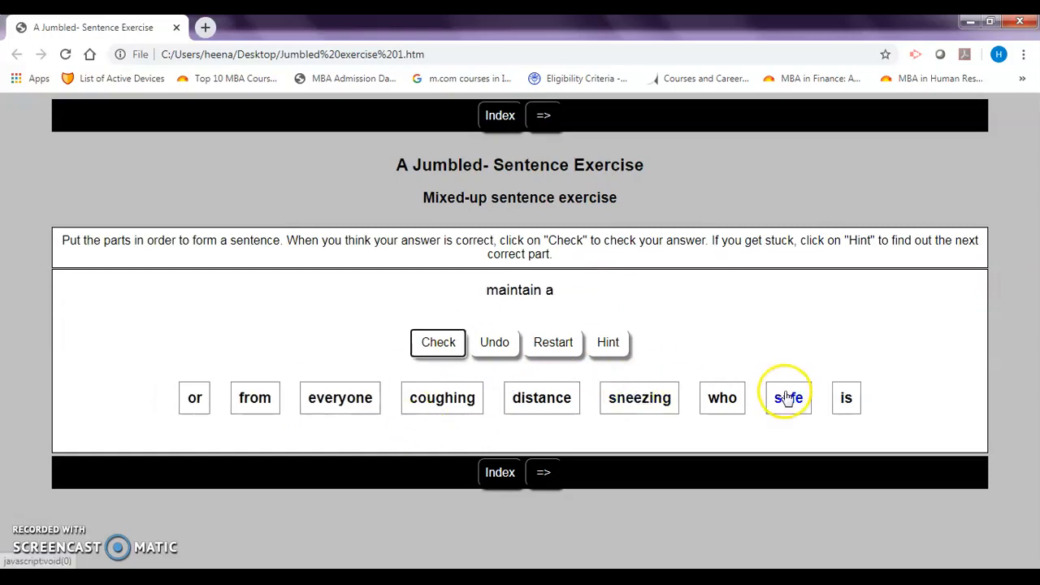
left_click(787, 397)
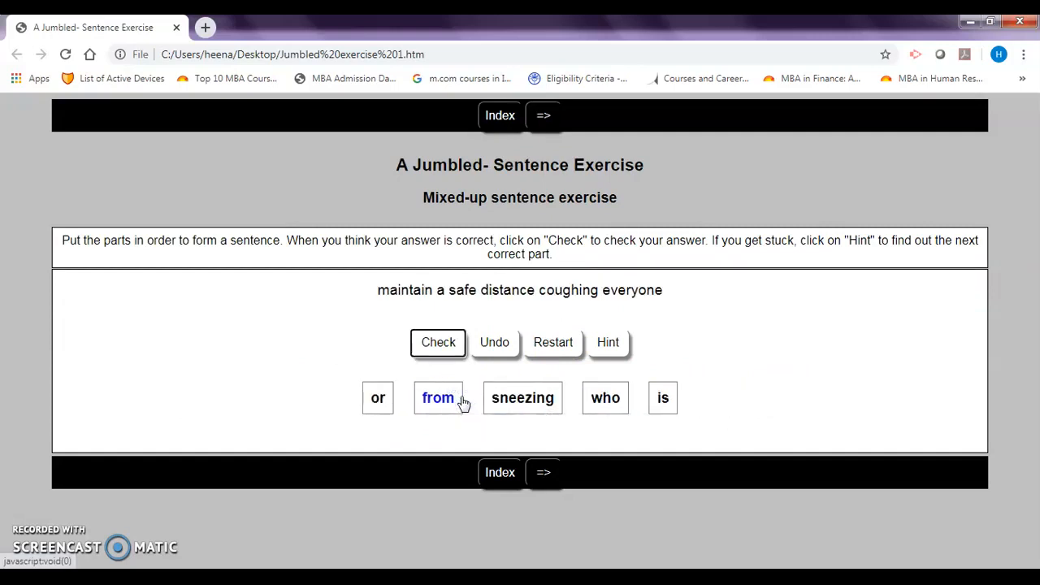
left_click(437, 397)
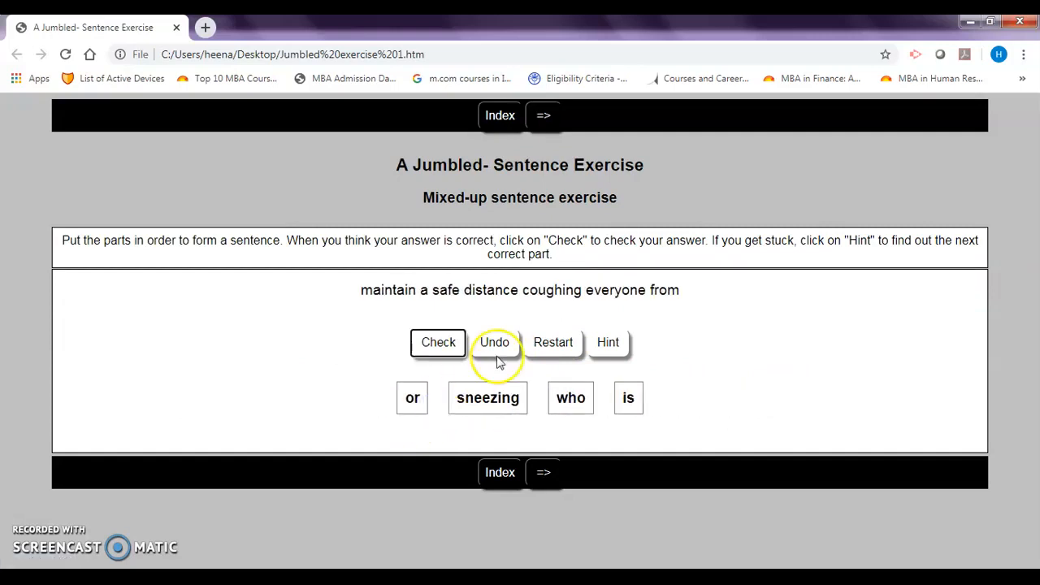
left_click(438, 342)
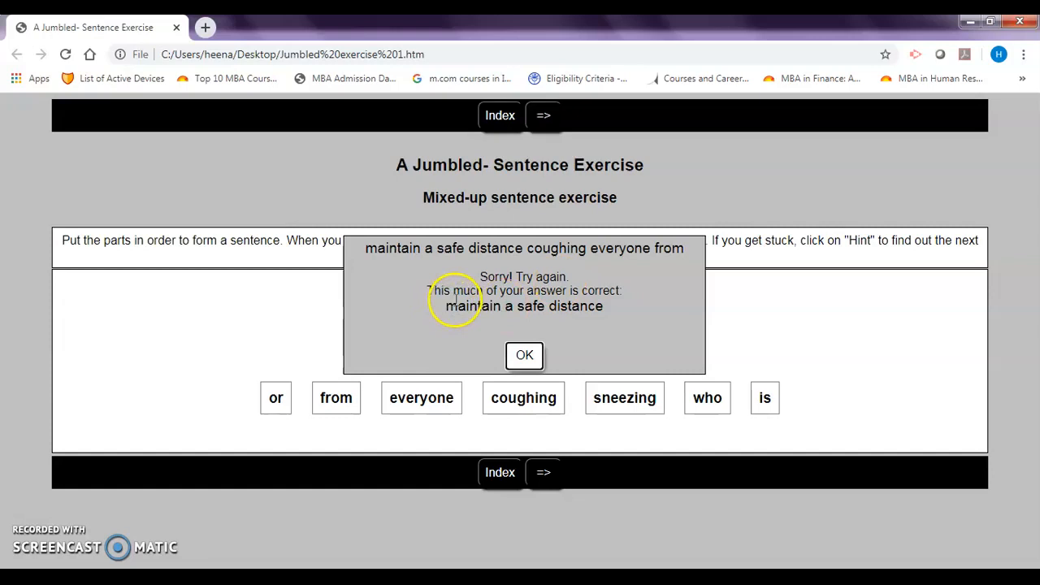
mouse_move(618, 302)
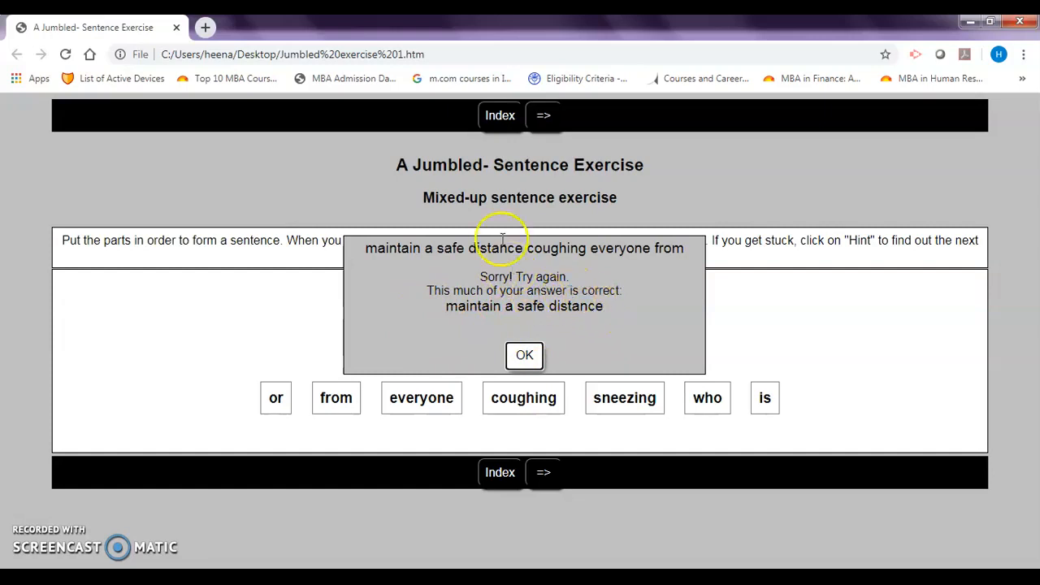
mouse_move(536, 248)
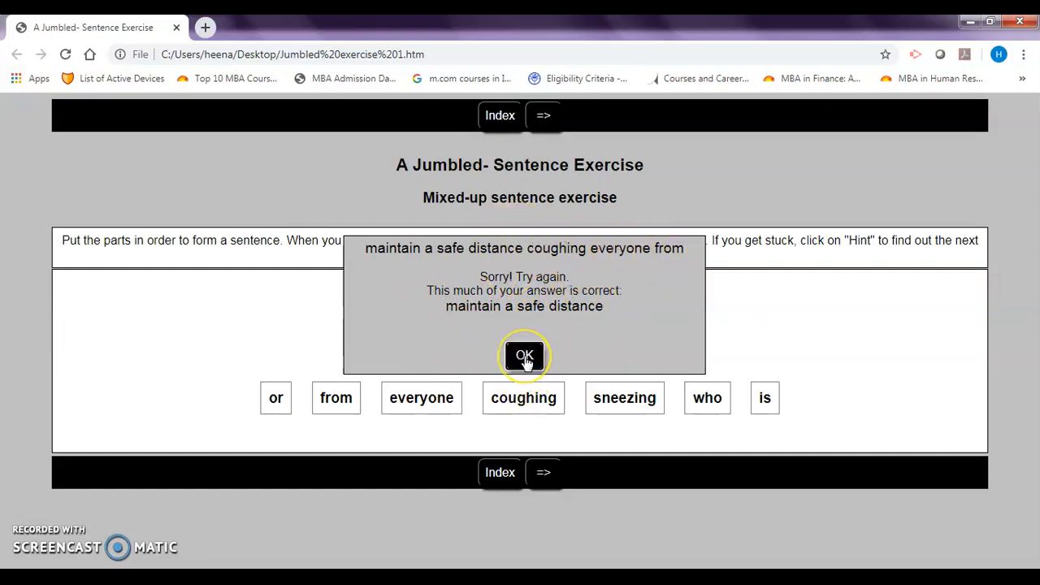
Dismiss the "Sorry! Try again" feedback, keeping only "maintain a safe distance".
left_click(524, 356)
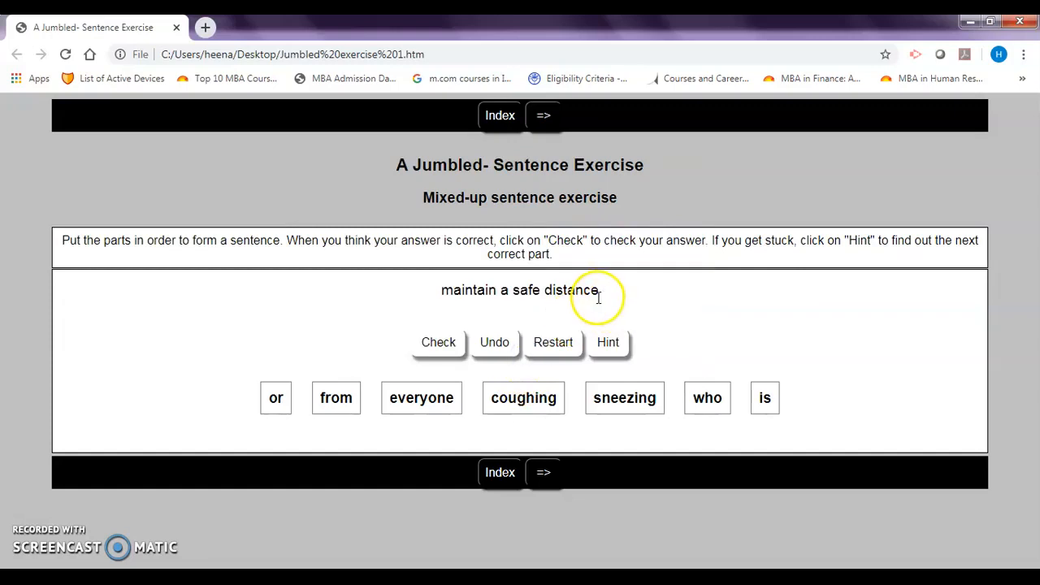
mouse_move(697, 292)
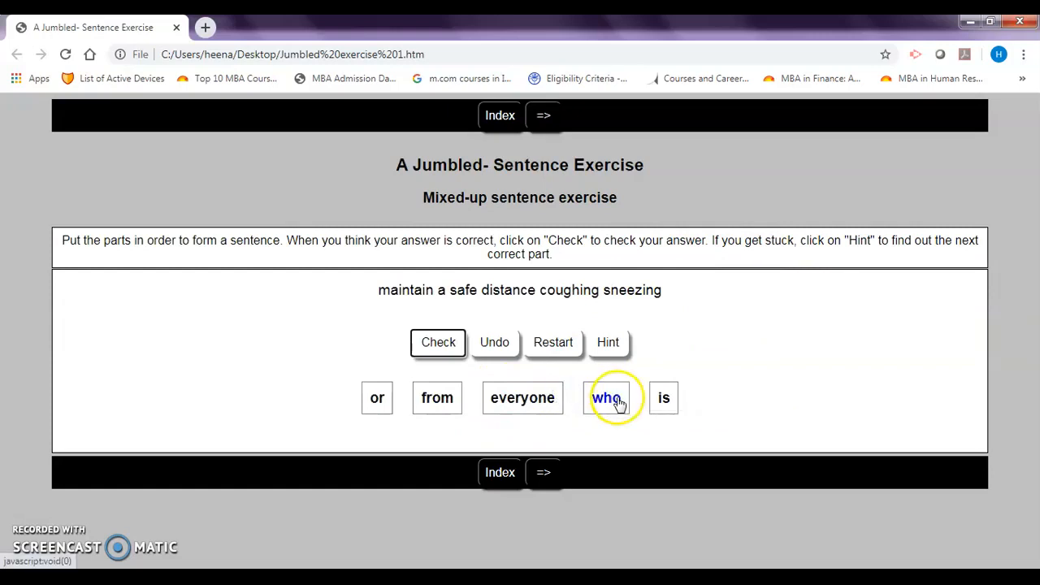
Append the tiles who and everyone to the partially correct sentence.
left_click(608, 397)
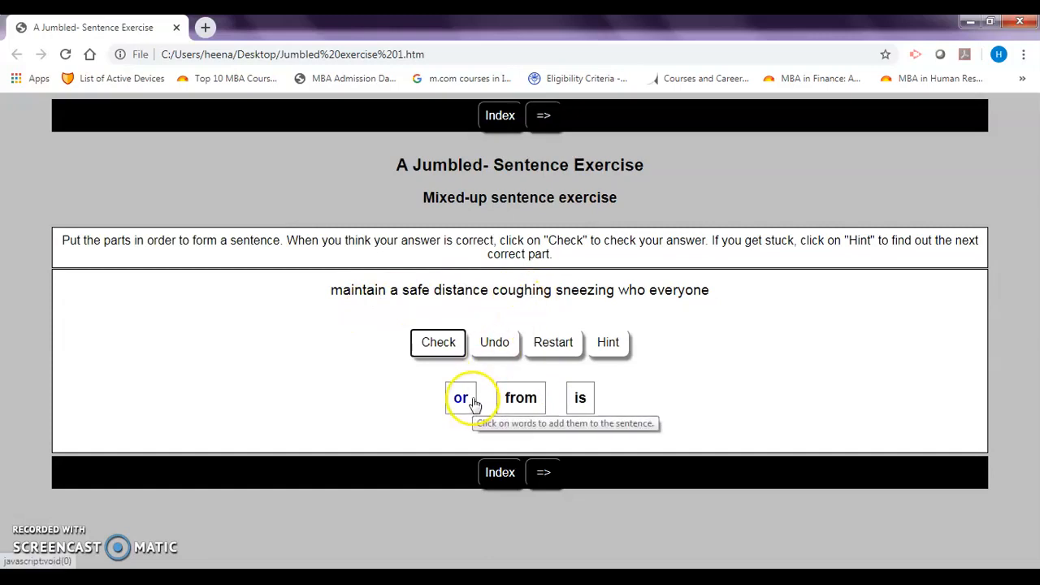
mouse_move(521, 398)
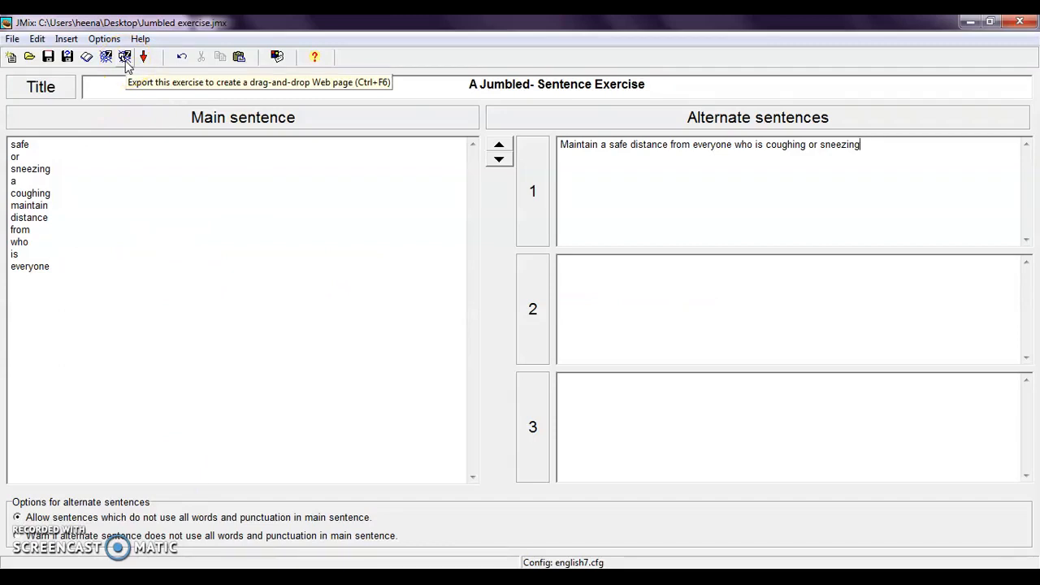
Export the drag-and-drop page "Jumbled exercise 2", accept the space warning, and view it in the browser.
left_click(125, 56)
type("Jumbled exercise 2")
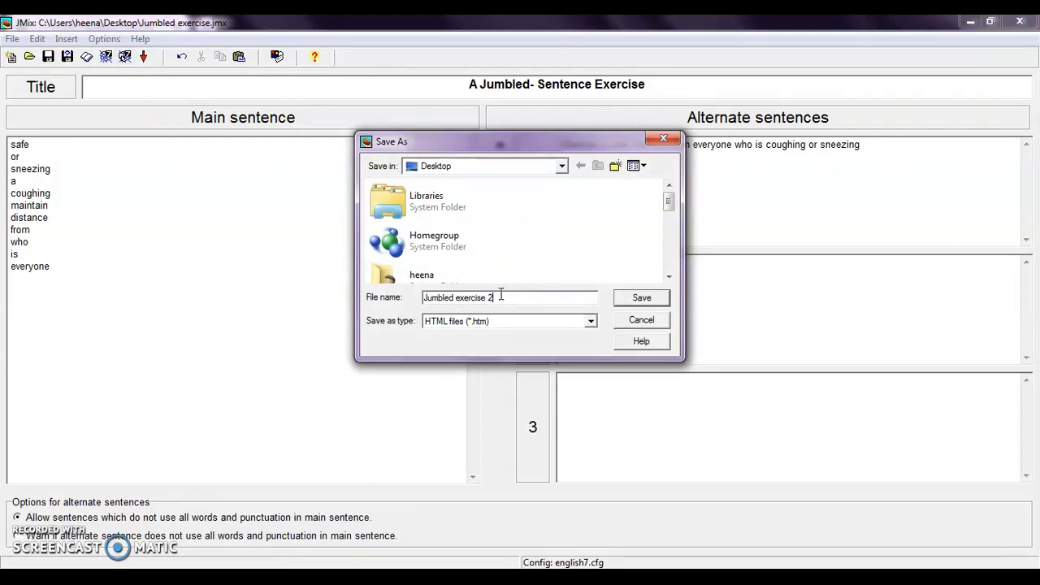
left_click(641, 298)
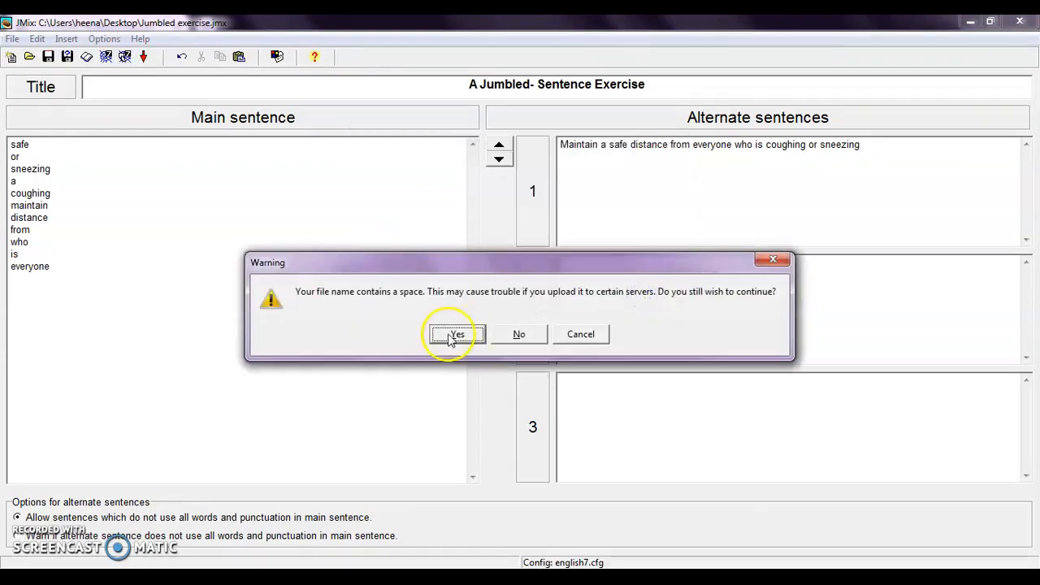
left_click(455, 334)
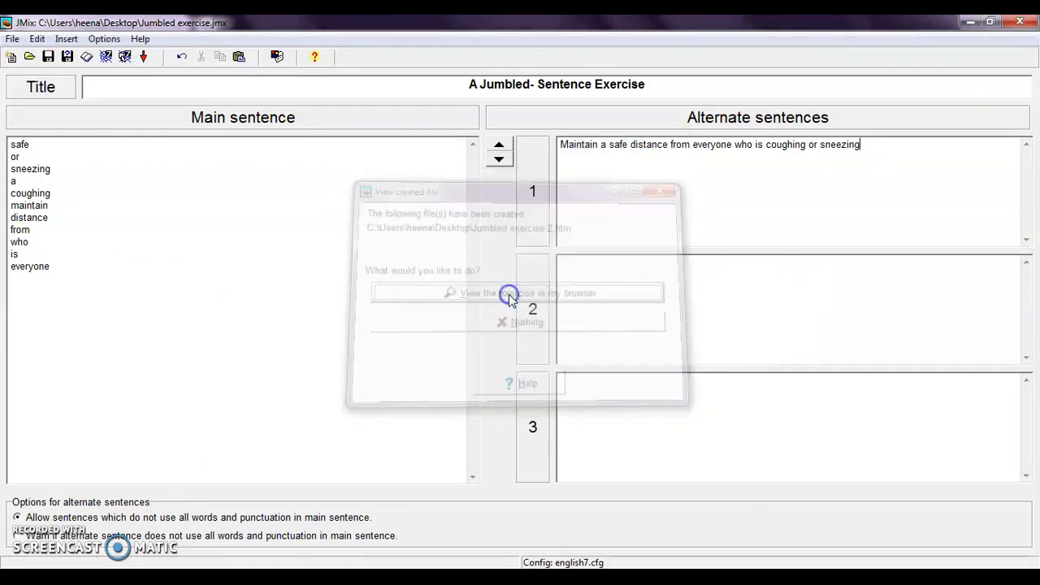
left_click(515, 293)
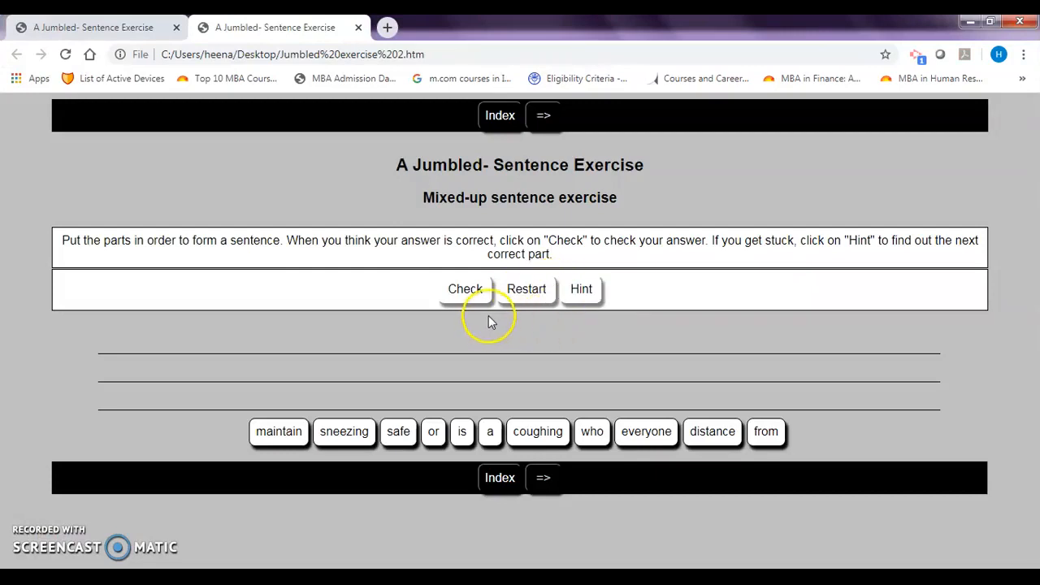
mouse_move(511, 330)
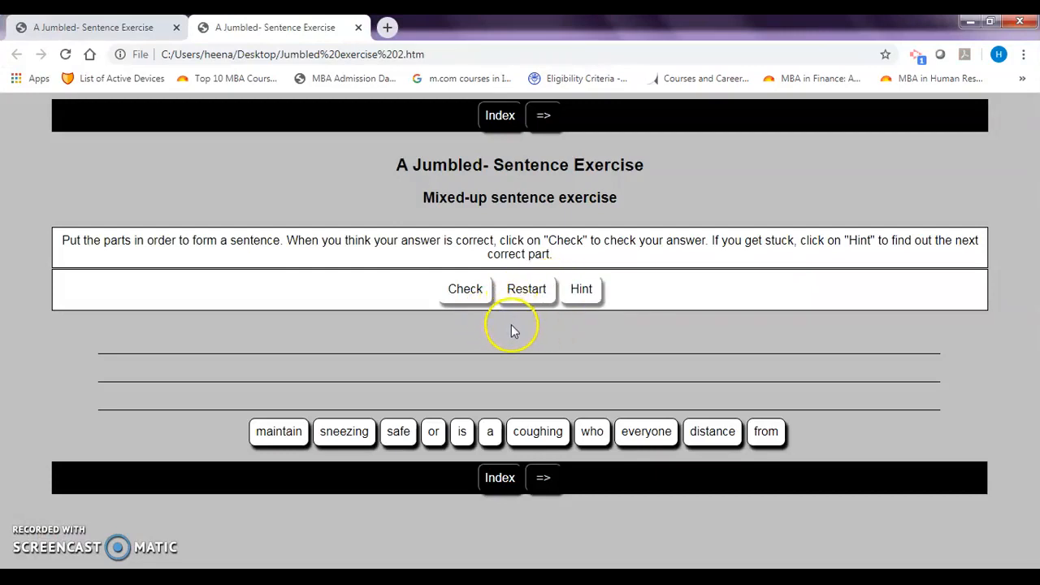
mouse_move(451, 422)
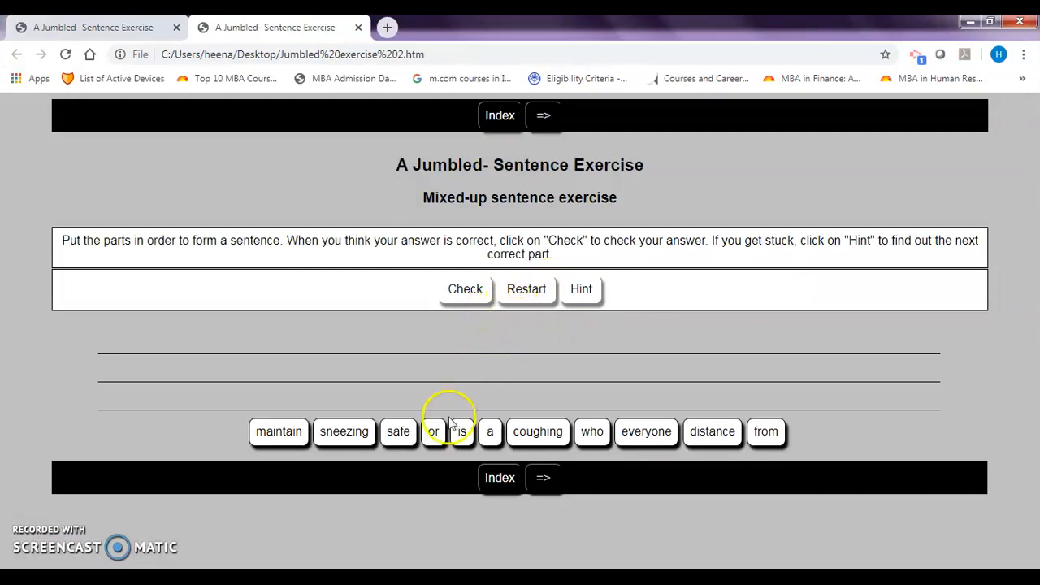
Drag maintain, safe, coughing, everyone and distance onto the first answer line.
left_click_drag(279, 431, 160, 361)
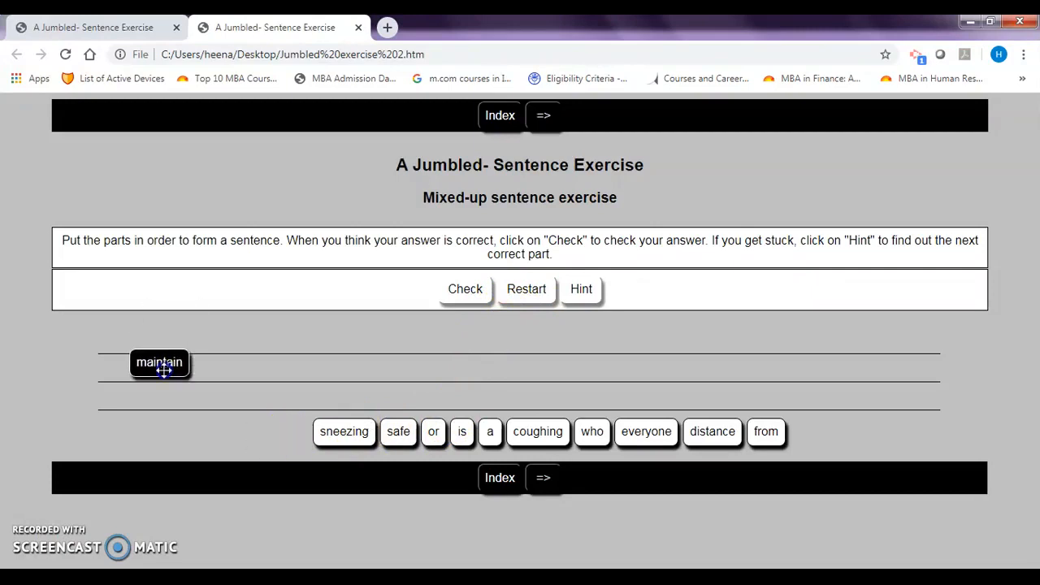
left_click_drag(397, 431, 268, 380)
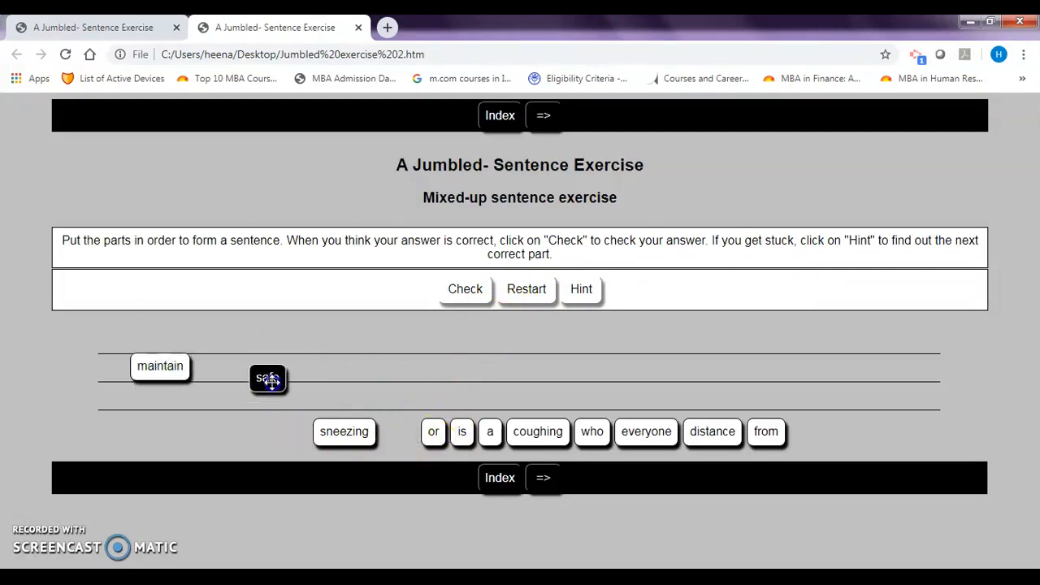
left_click_drag(268, 380, 486, 365)
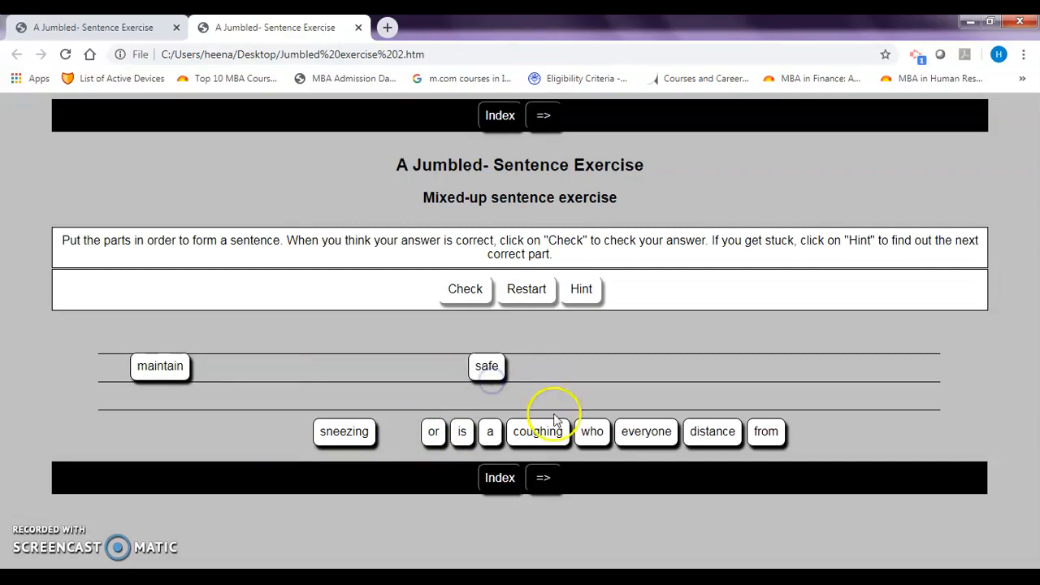
left_click_drag(538, 431, 541, 335)
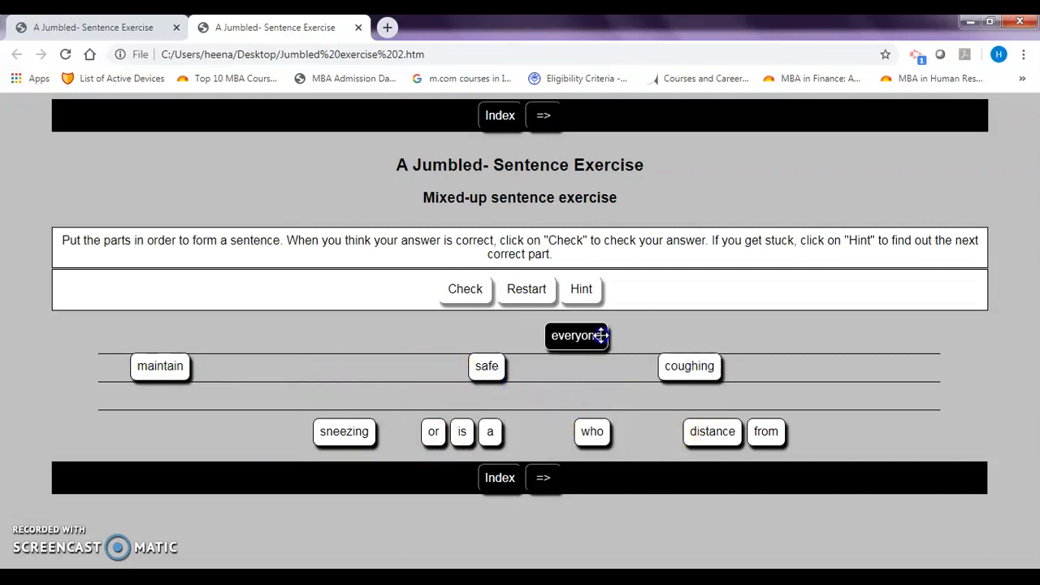
left_click_drag(711, 431, 436, 374)
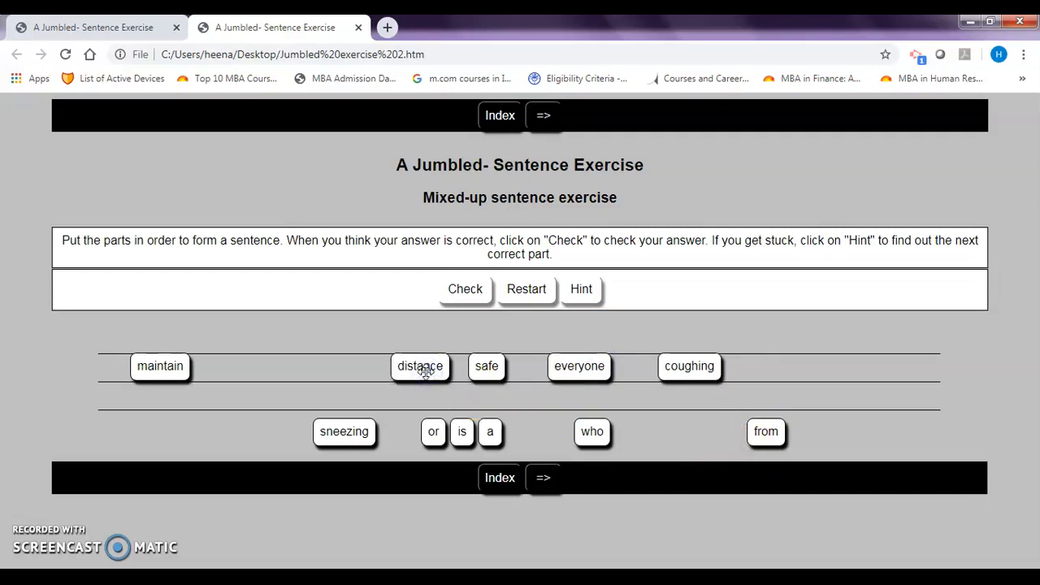
left_click_drag(419, 366, 767, 366)
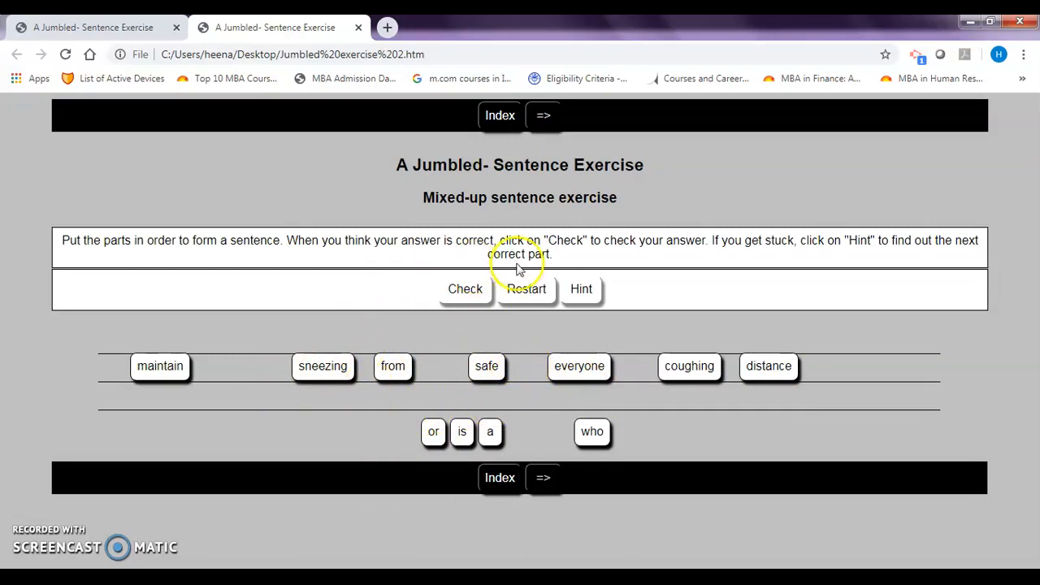
mouse_move(240, 459)
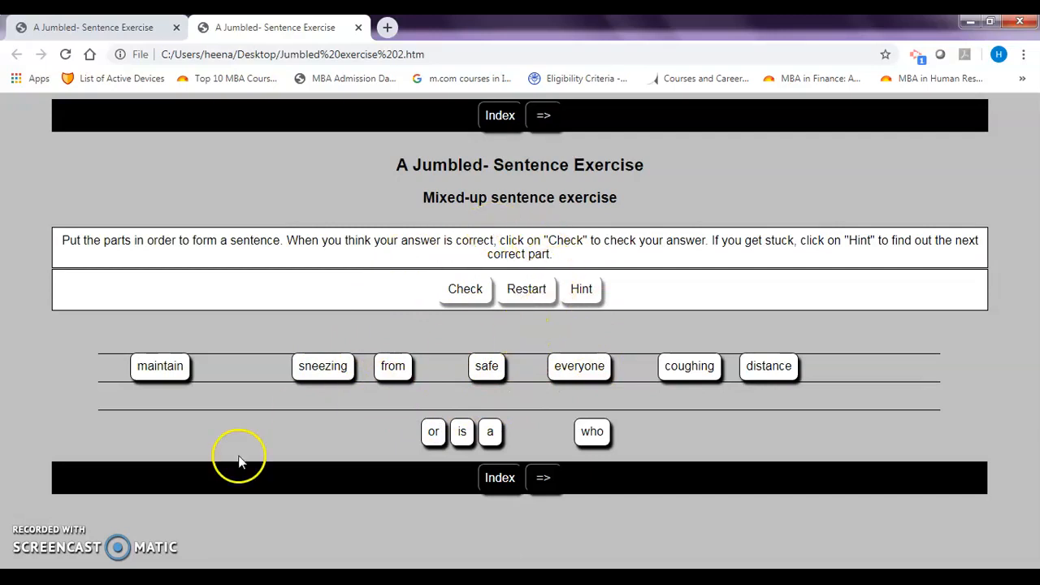
mouse_move(41, 539)
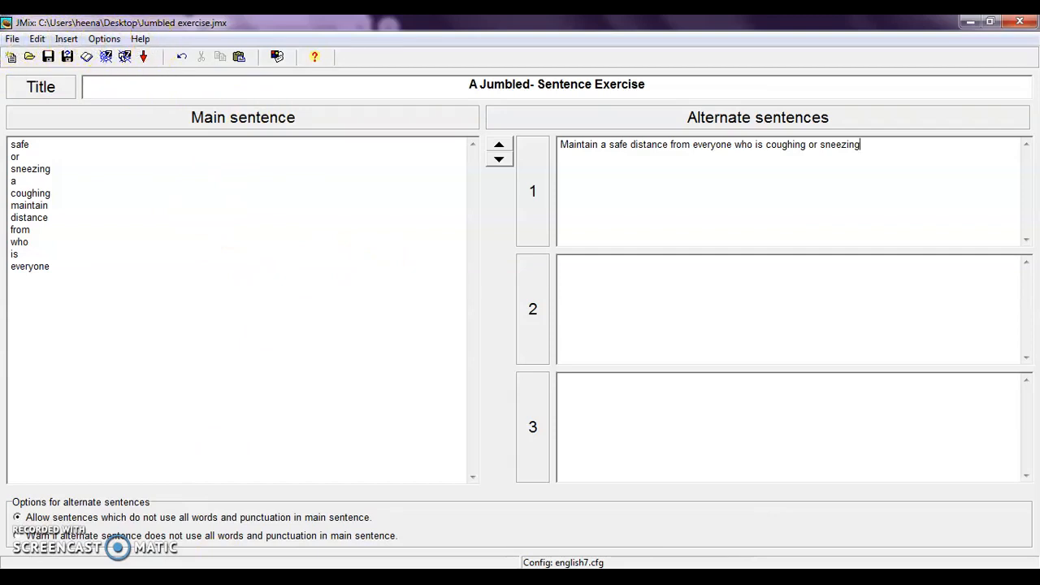
left_click(13, 39)
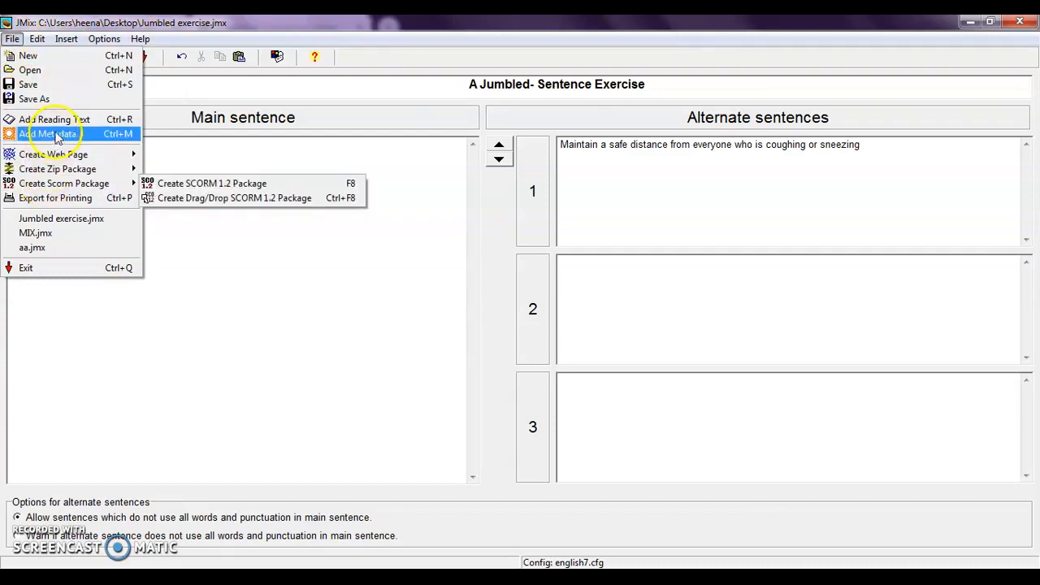
left_click(36, 38)
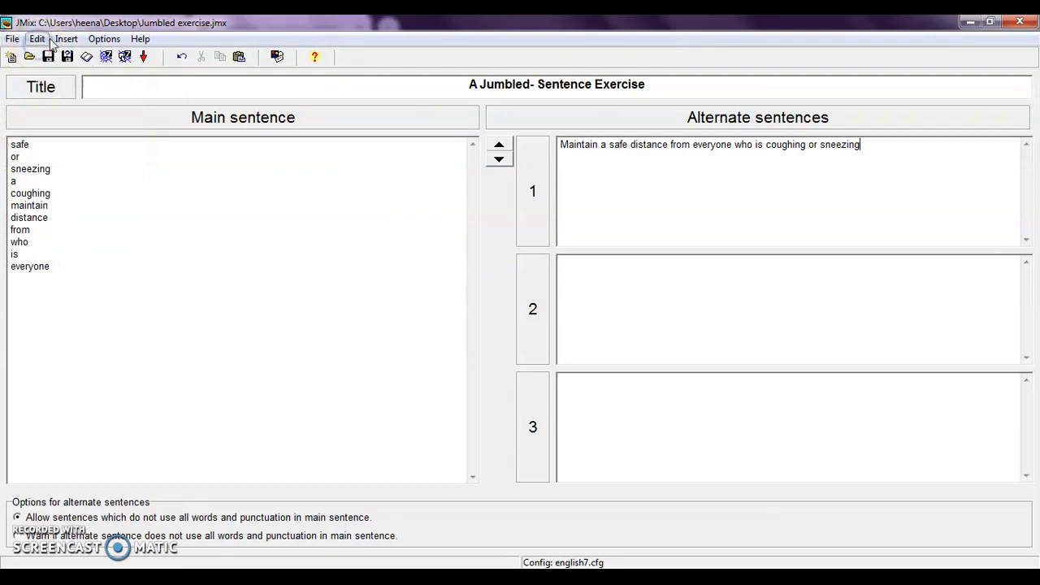
left_click(65, 39)
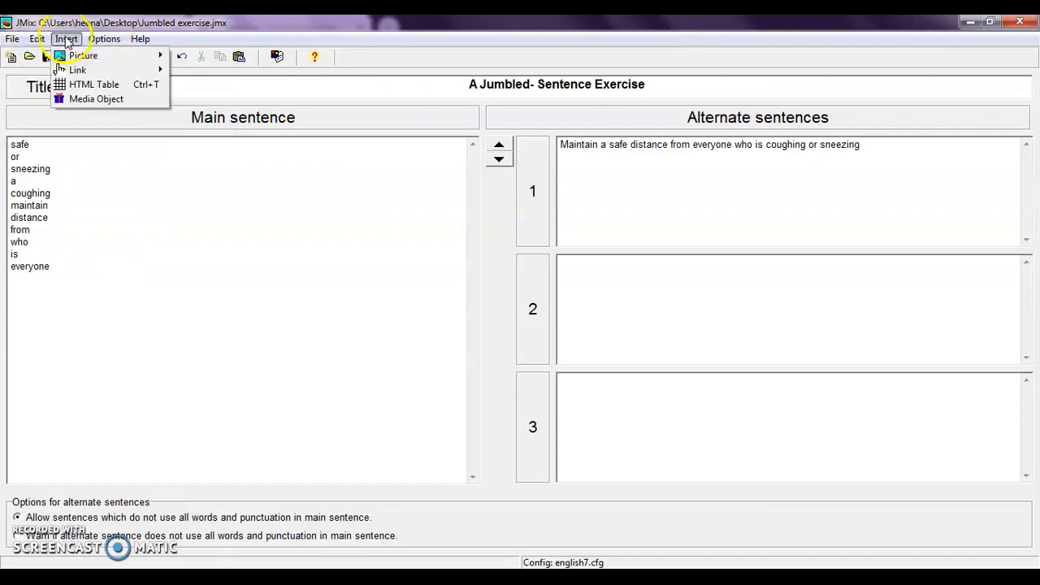
left_click(104, 38)
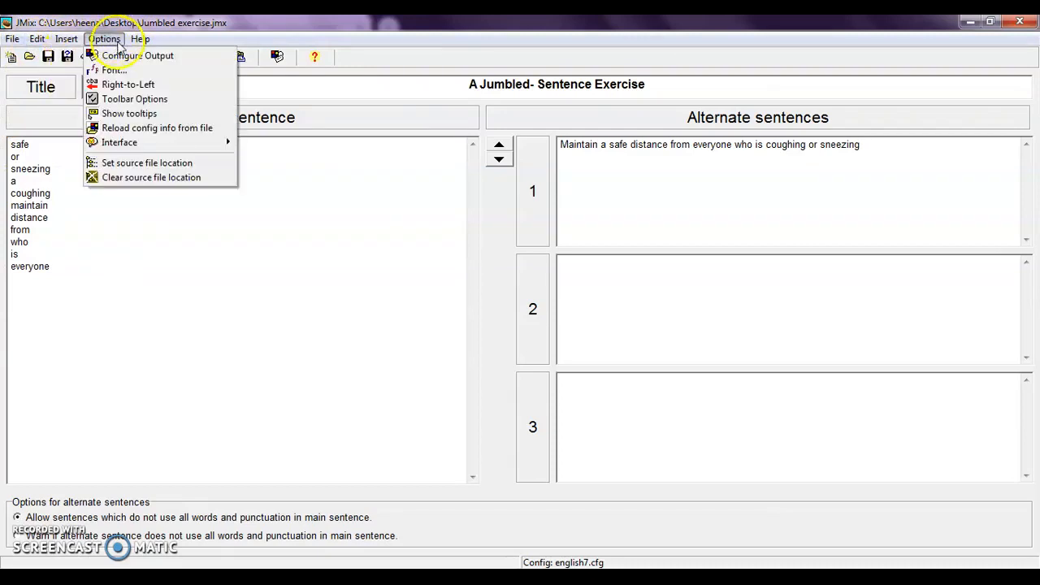
mouse_move(112, 70)
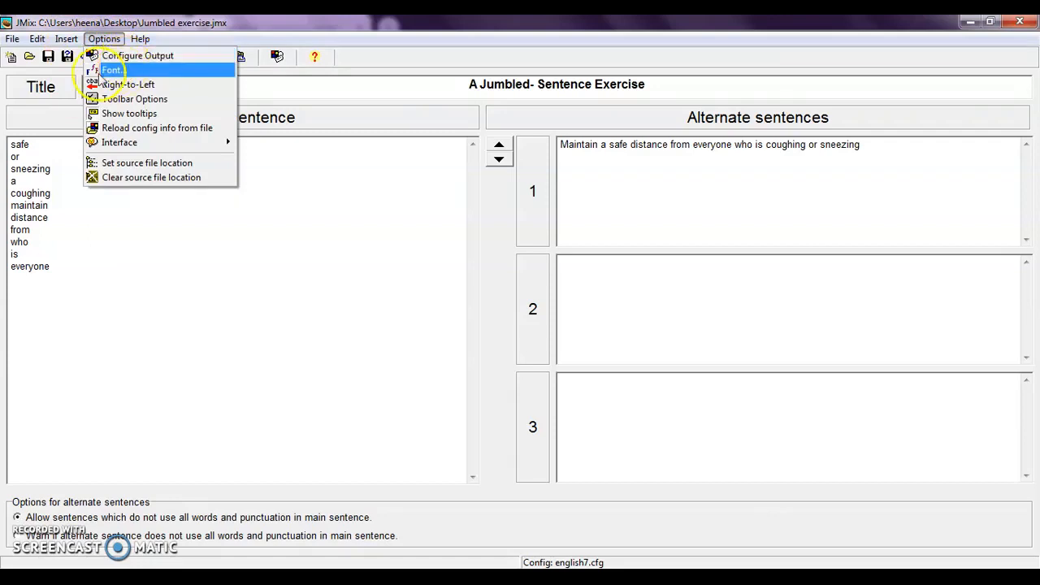
mouse_move(401, 136)
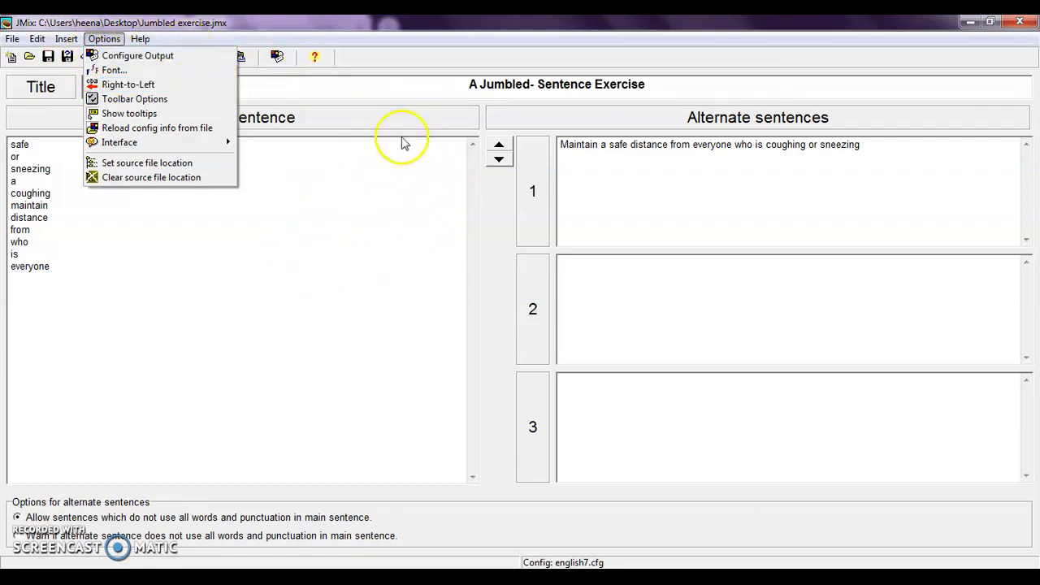
mouse_move(457, 296)
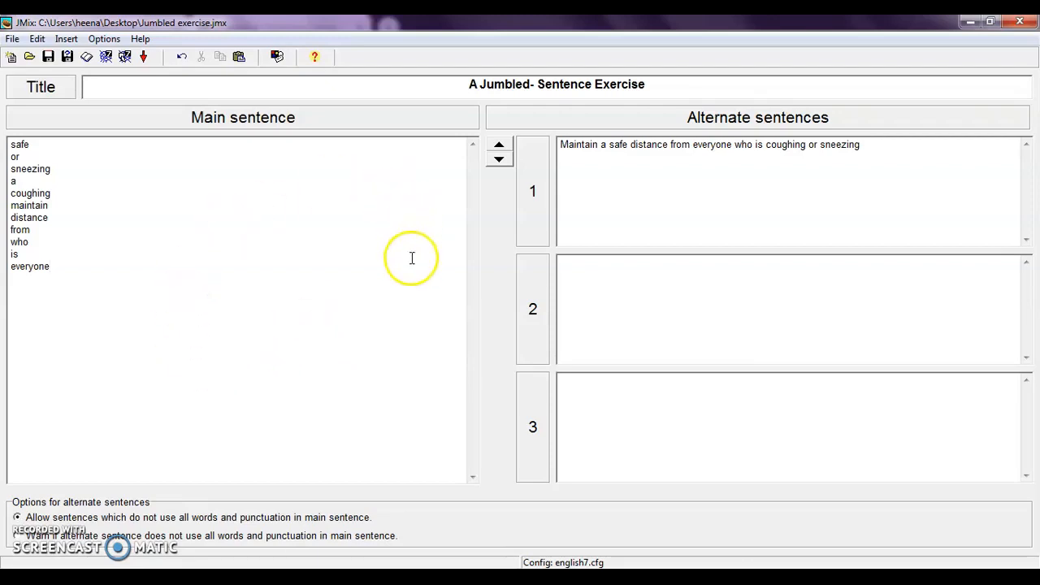
mouse_move(304, 278)
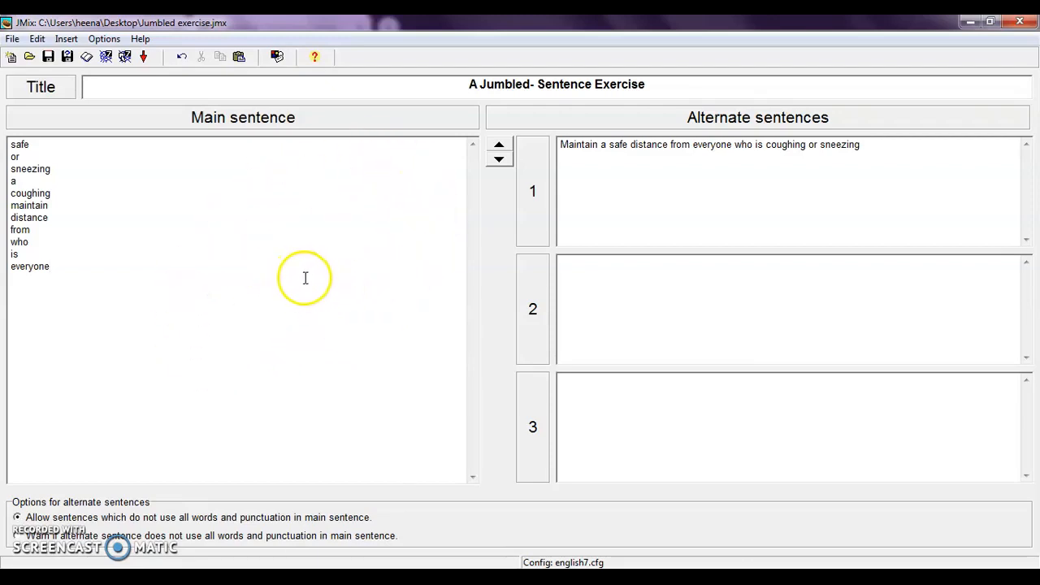